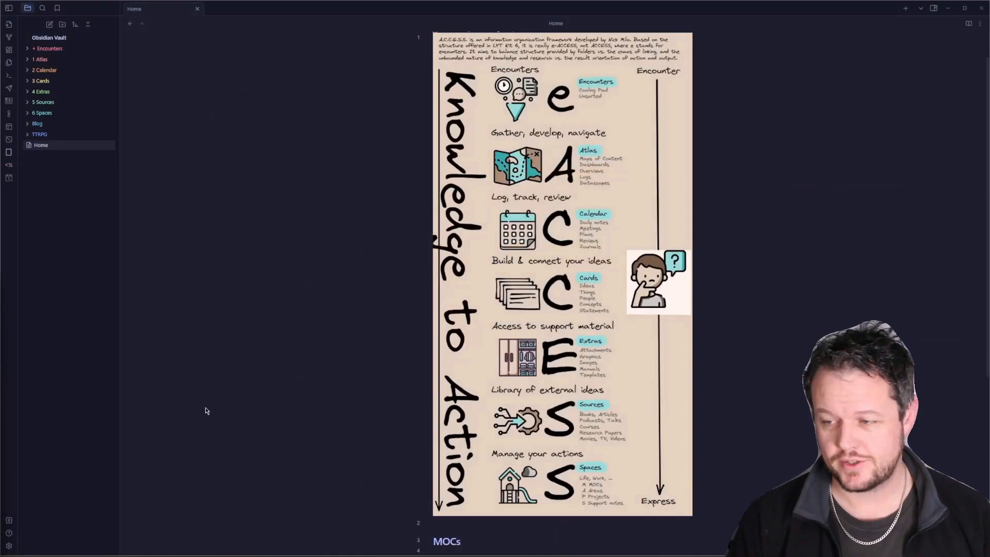
pyautogui.moveTo(98, 305)
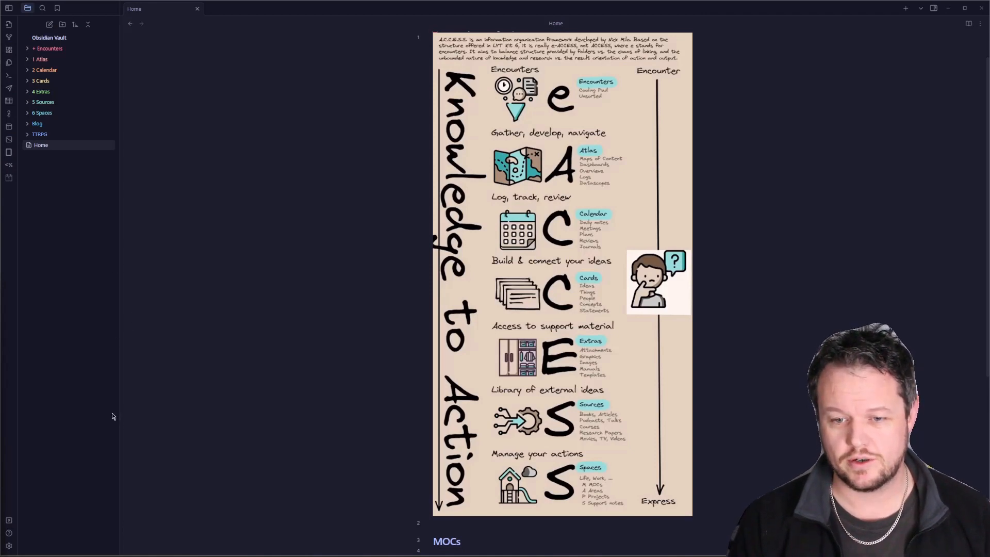
pyautogui.moveTo(8, 545)
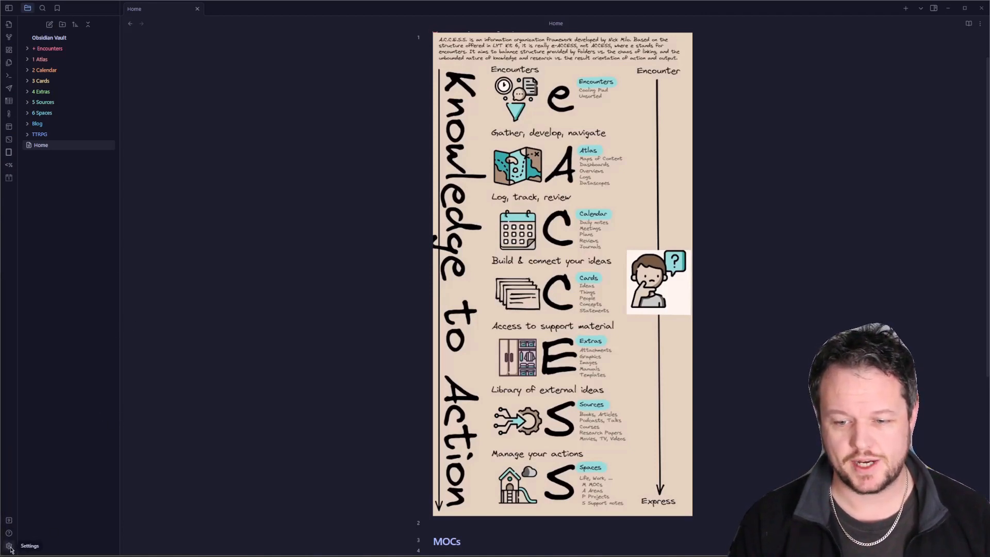
# Check the Files & Links default new-note location, leaving it as the current file's folder
pyautogui.click(9, 546)
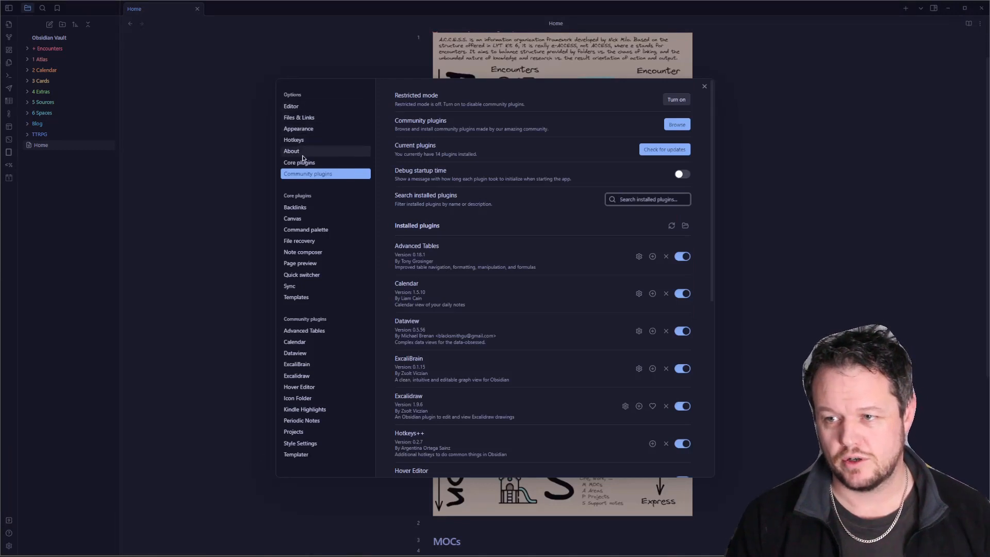
pyautogui.moveTo(298, 118)
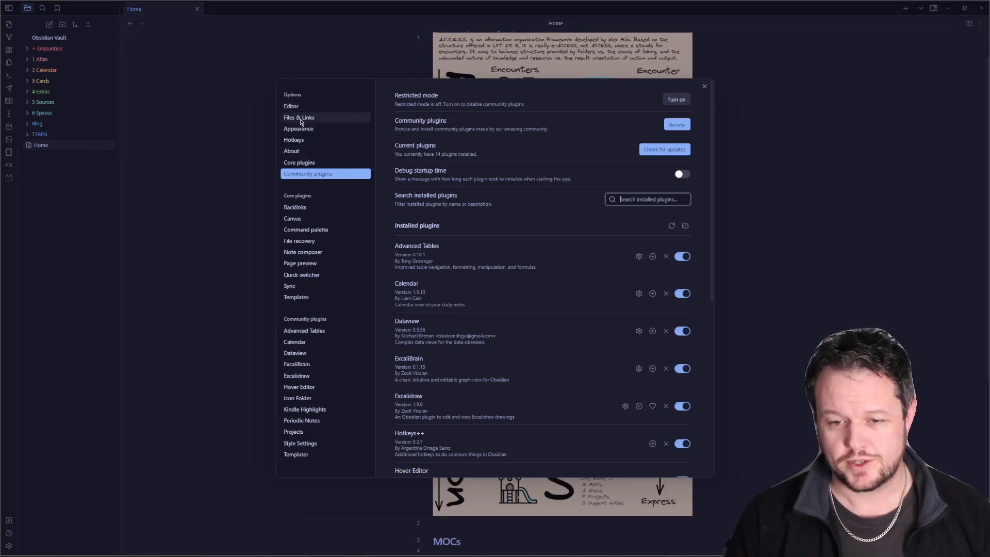
pyautogui.click(298, 118)
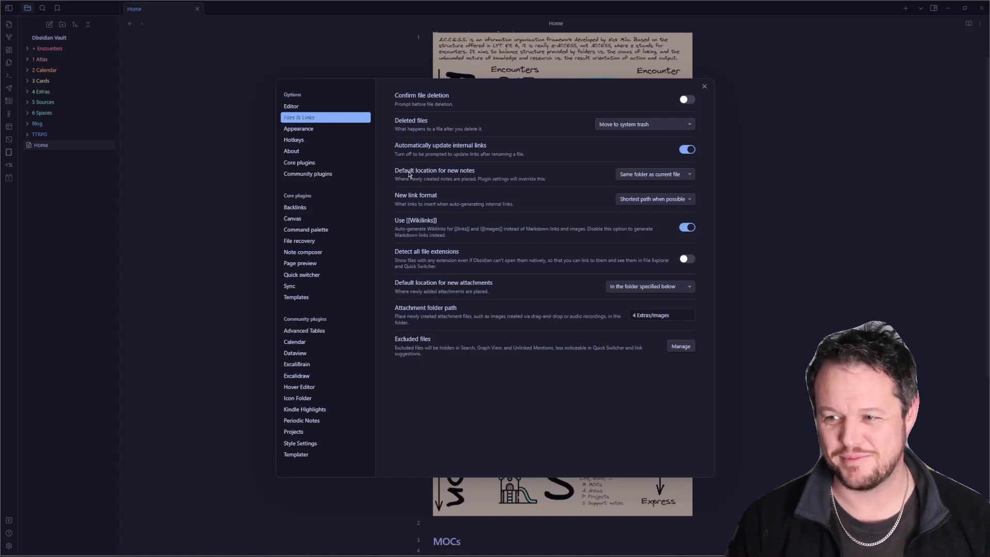
pyautogui.moveTo(453, 177)
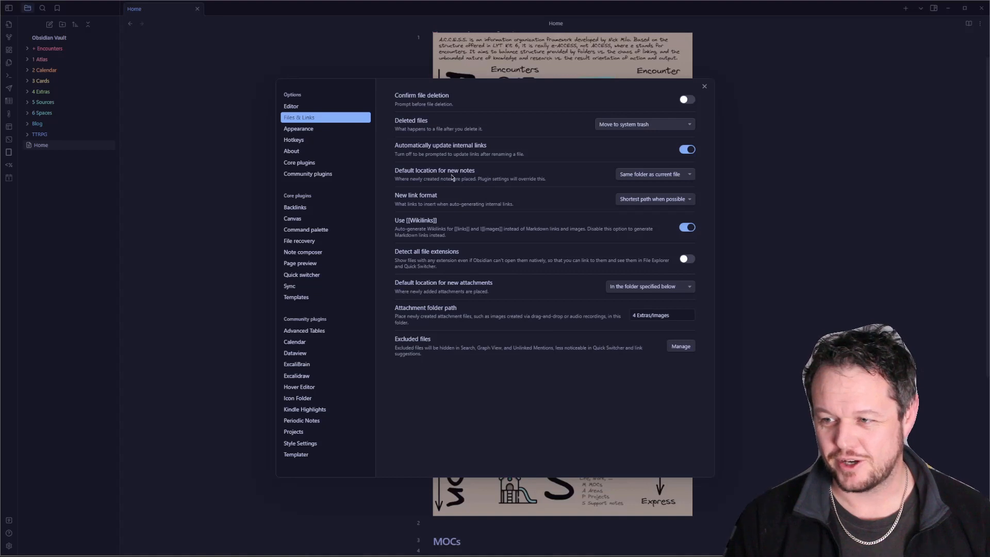
pyautogui.click(653, 174)
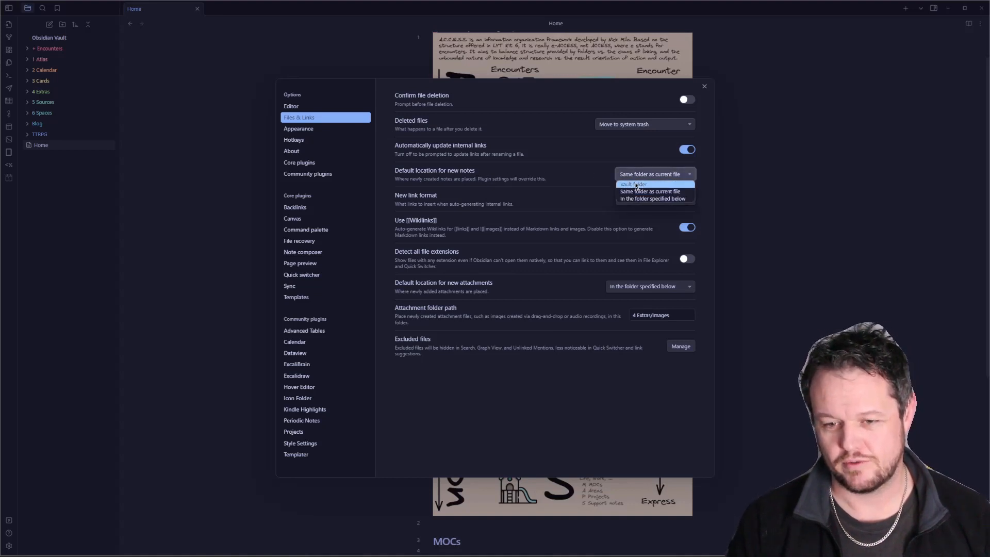
pyautogui.moveTo(650, 191)
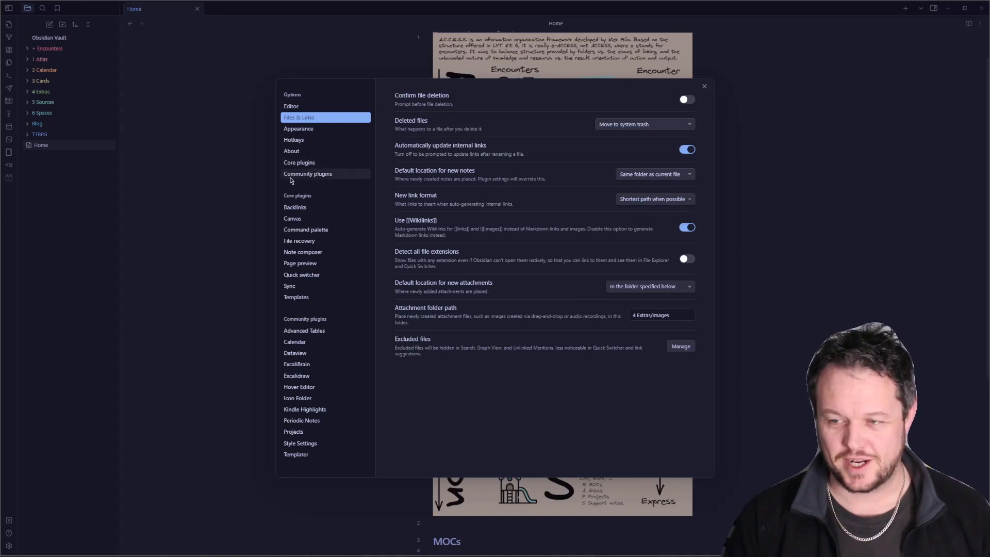
pyautogui.moveTo(301, 162)
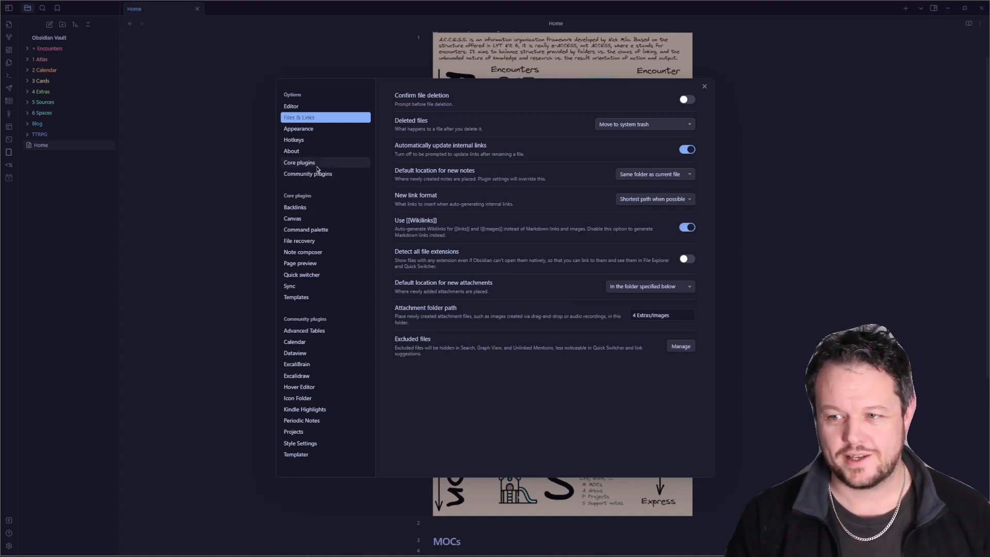
# Show the Core plugins list with Backlinks, Canvas and Command palette enabled
pyautogui.click(299, 163)
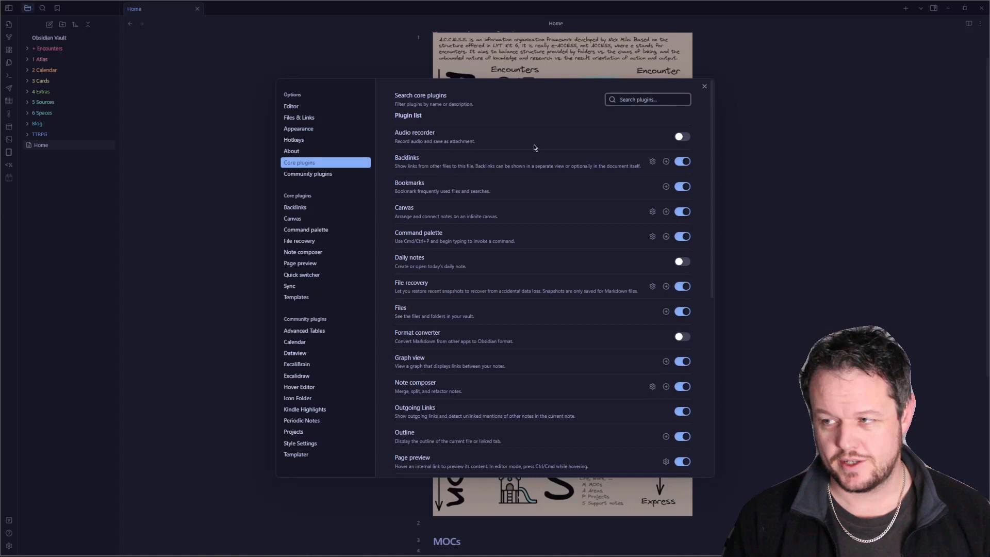
pyautogui.moveTo(520, 153)
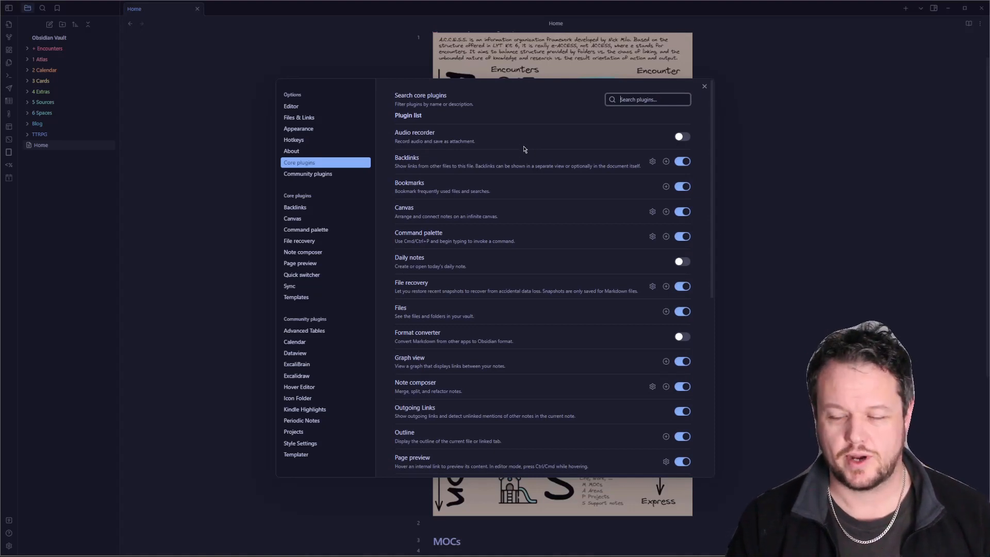
pyautogui.moveTo(421, 170)
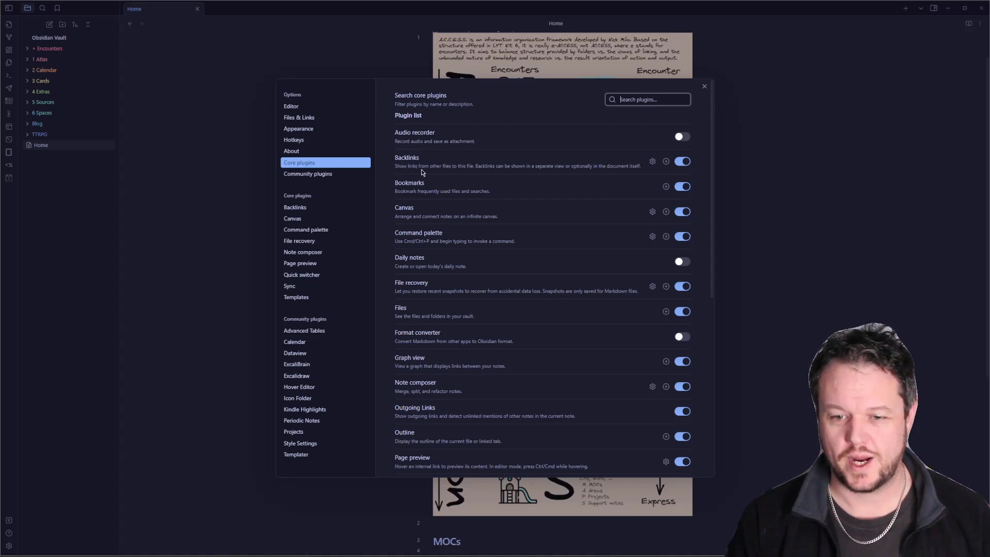
pyautogui.moveTo(542, 167)
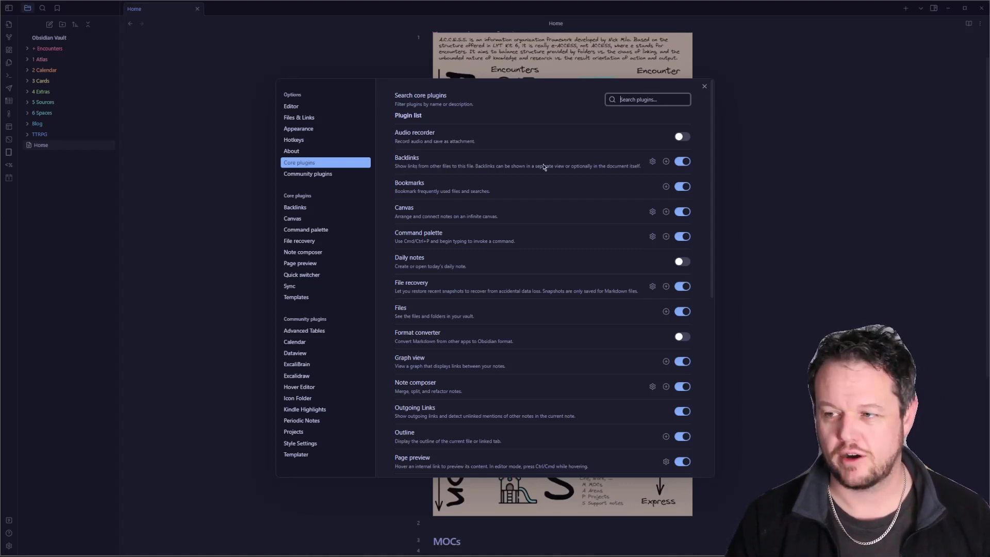
pyautogui.moveTo(440, 198)
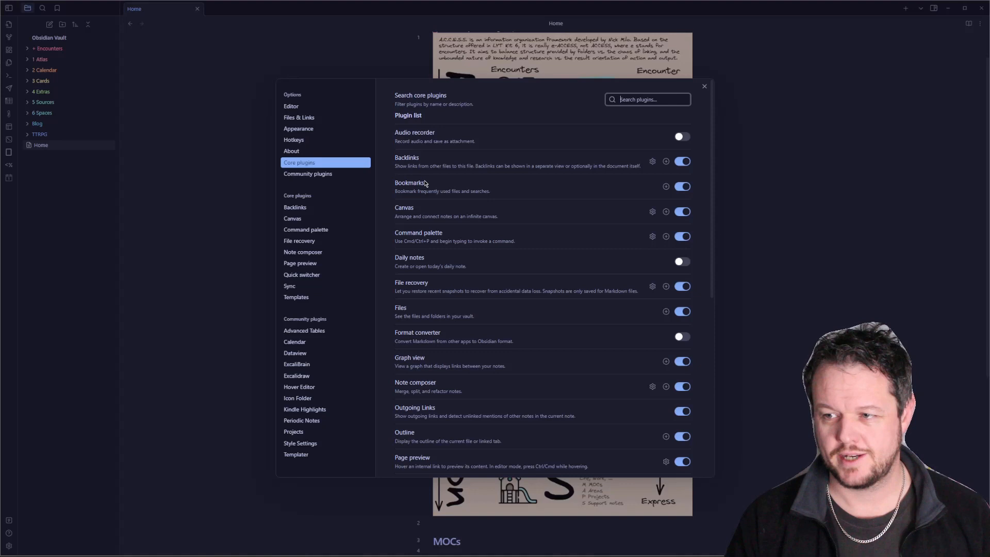
pyautogui.moveTo(472, 195)
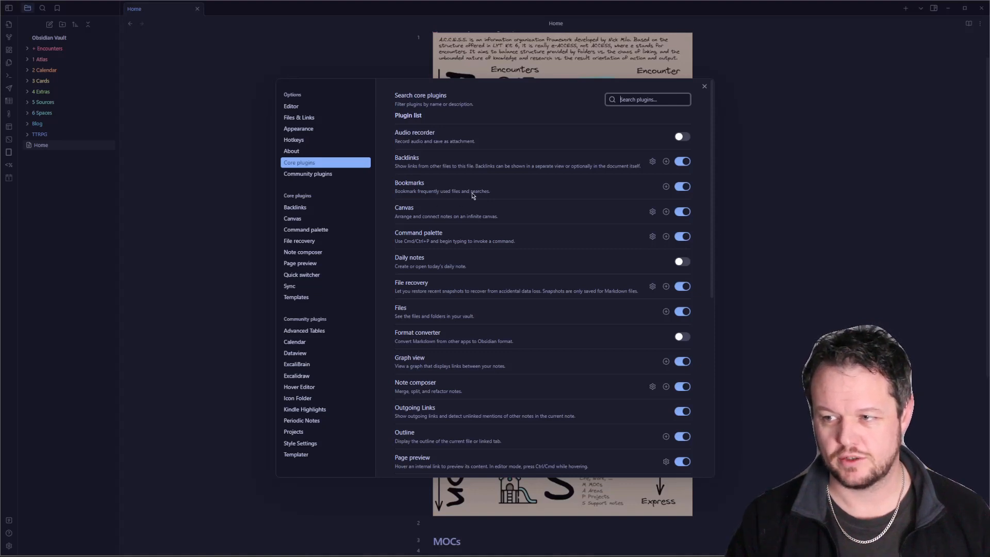
pyautogui.moveTo(430, 225)
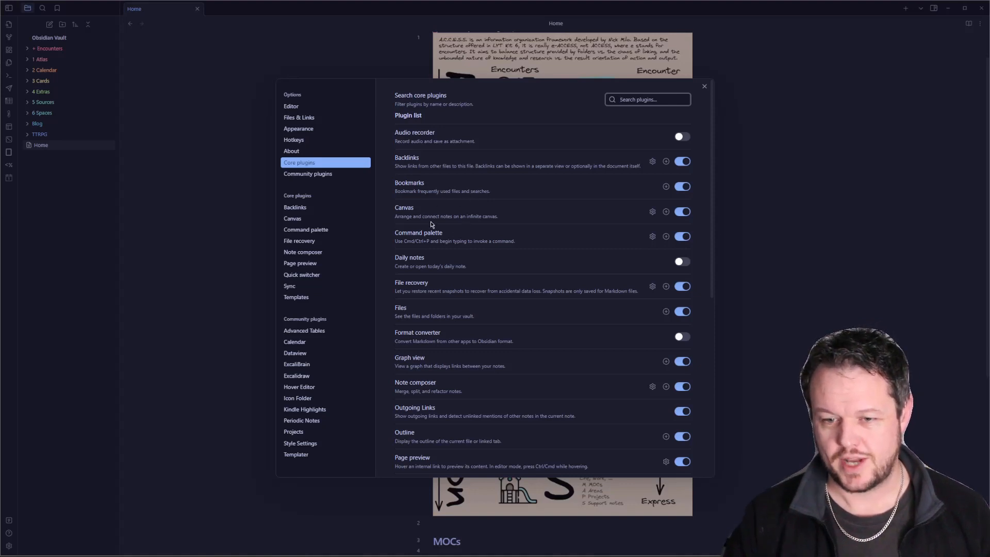
pyautogui.moveTo(419, 217)
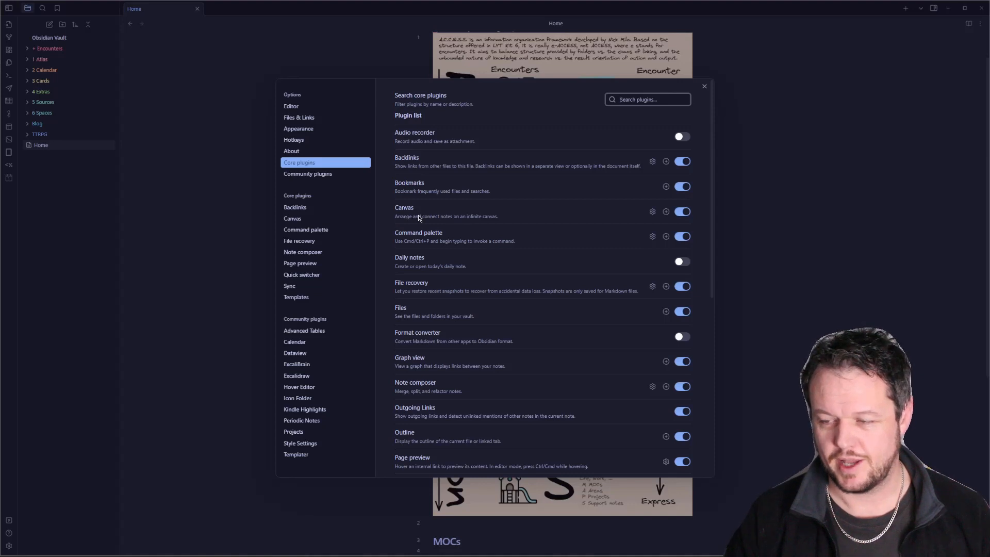
pyautogui.moveTo(422, 226)
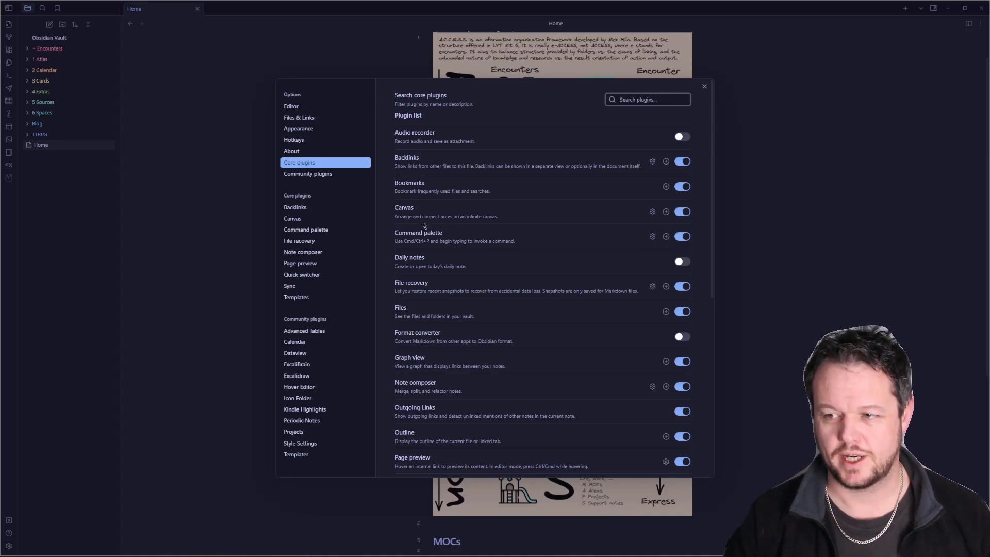
pyautogui.moveTo(466, 212)
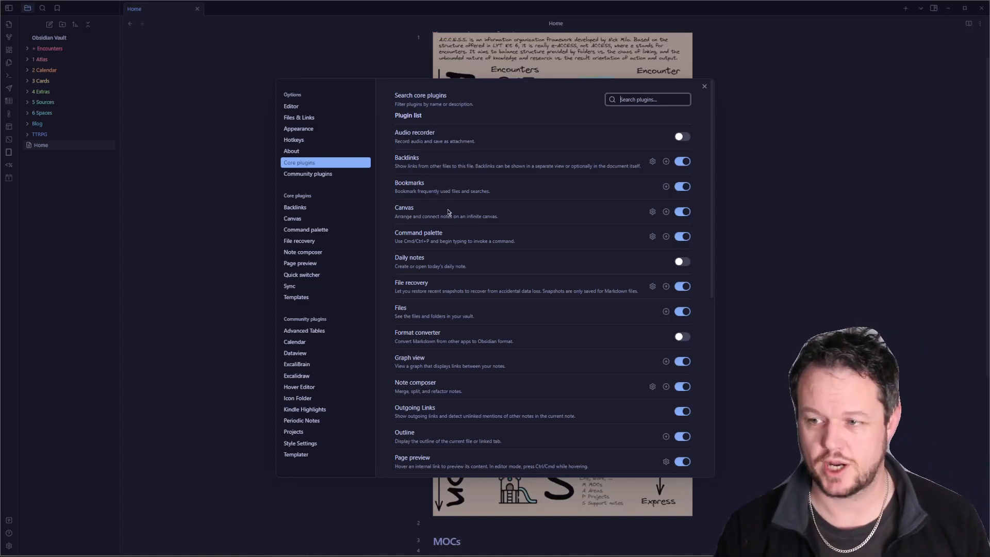
pyautogui.moveTo(456, 237)
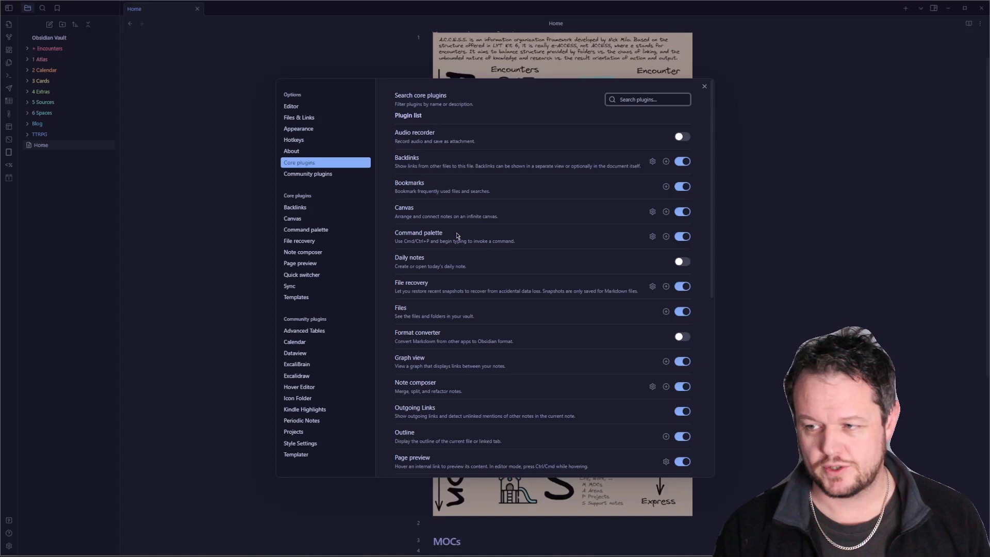
pyautogui.moveTo(483, 247)
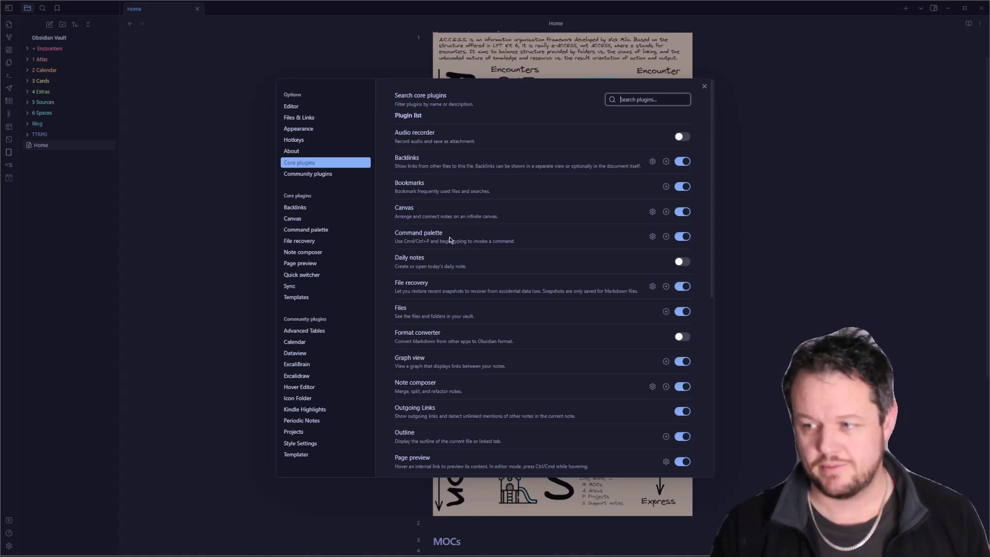
pyautogui.moveTo(477, 256)
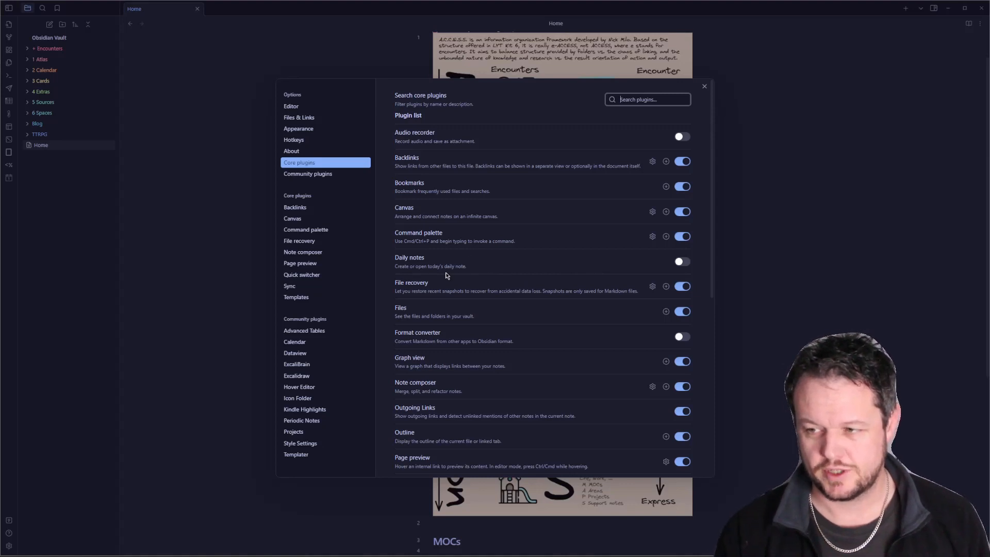
pyautogui.moveTo(383, 252)
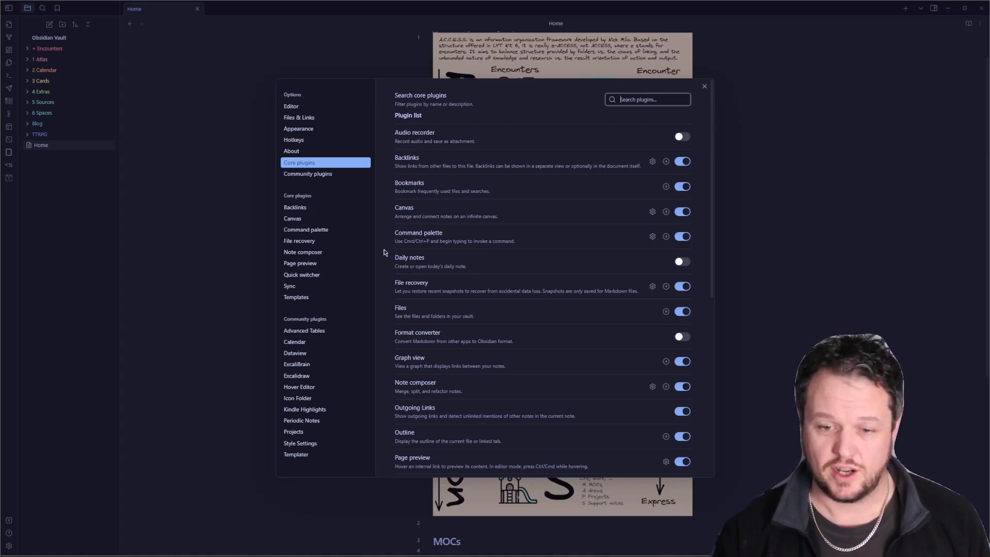
pyautogui.moveTo(447, 263)
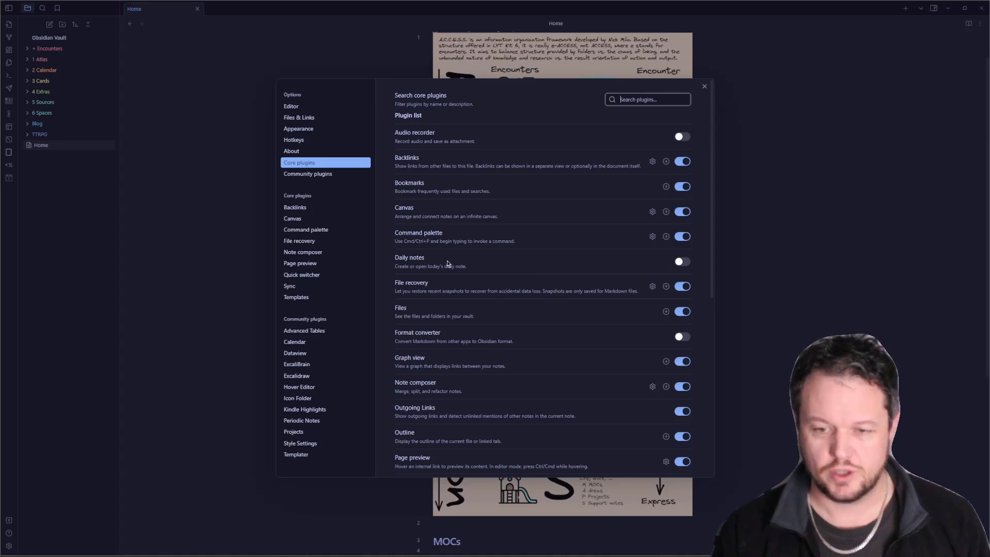
pyautogui.moveTo(458, 266)
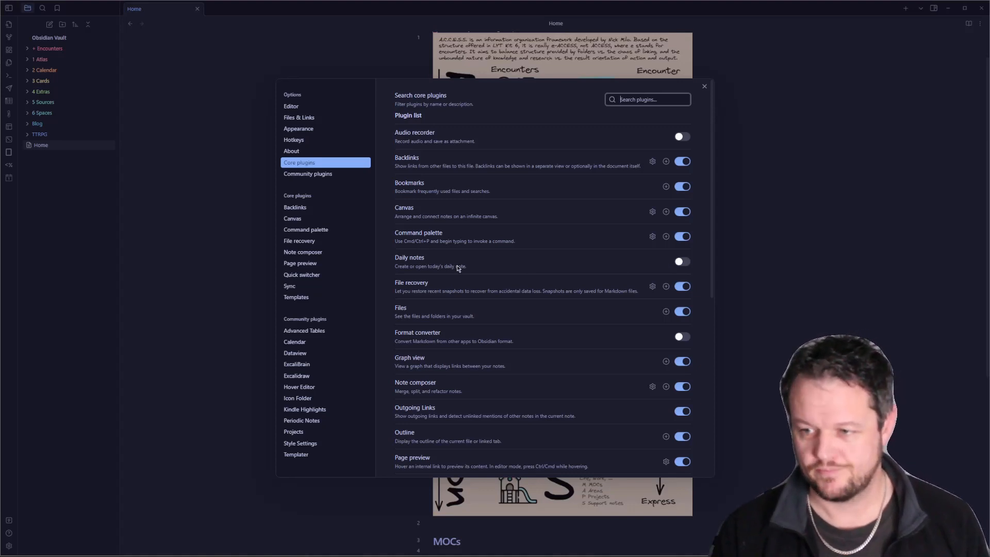
pyautogui.scroll(-3)
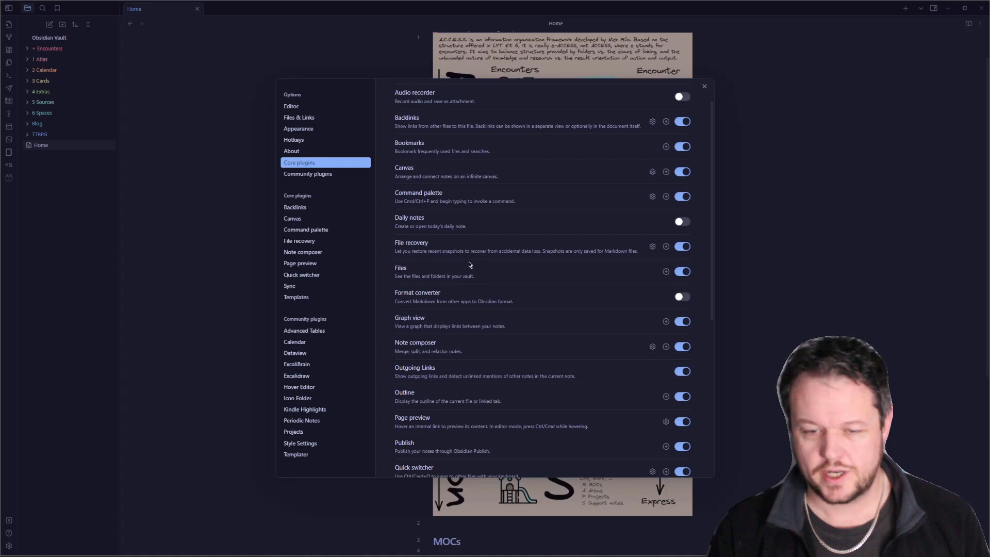
pyautogui.moveTo(463, 259)
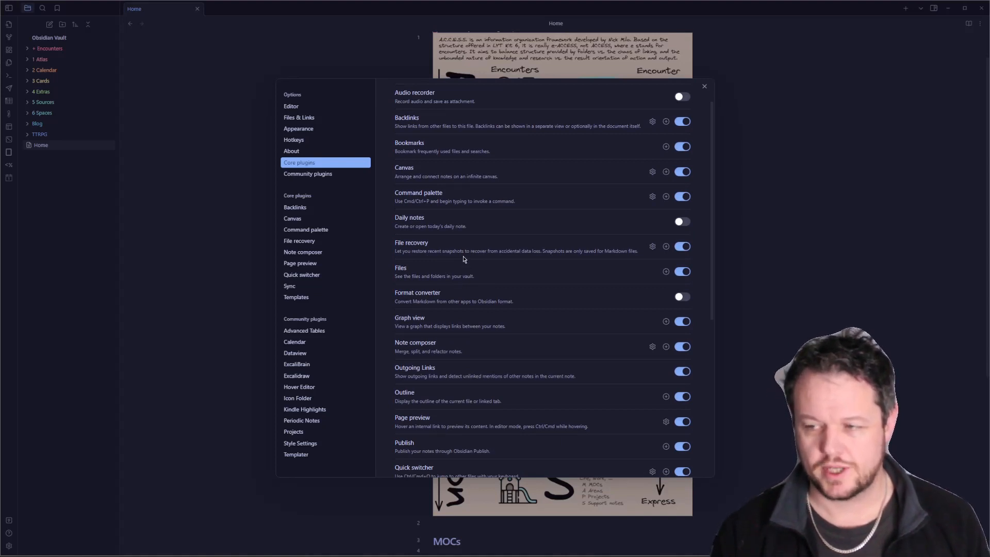
pyautogui.scroll(-3)
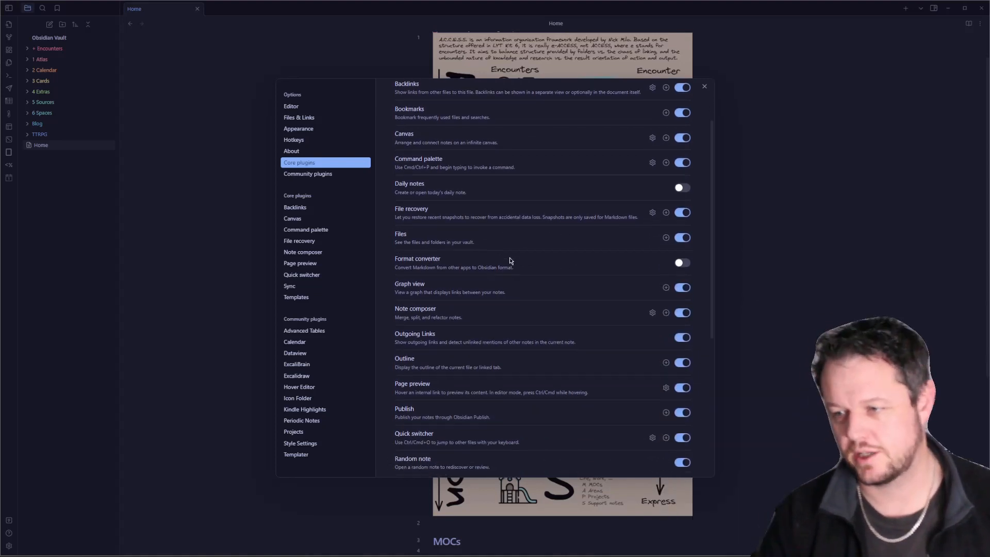
pyautogui.scroll(-3)
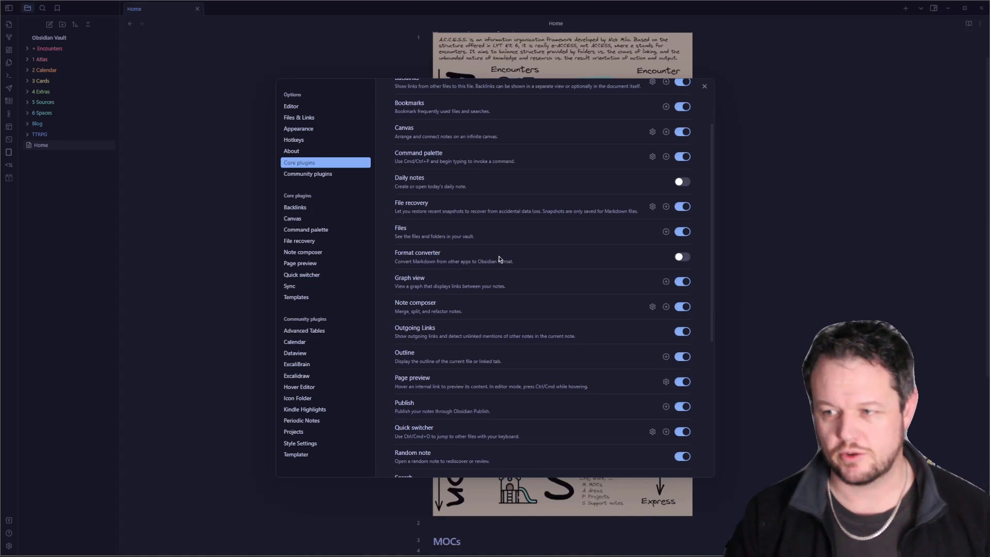
pyautogui.moveTo(421, 211)
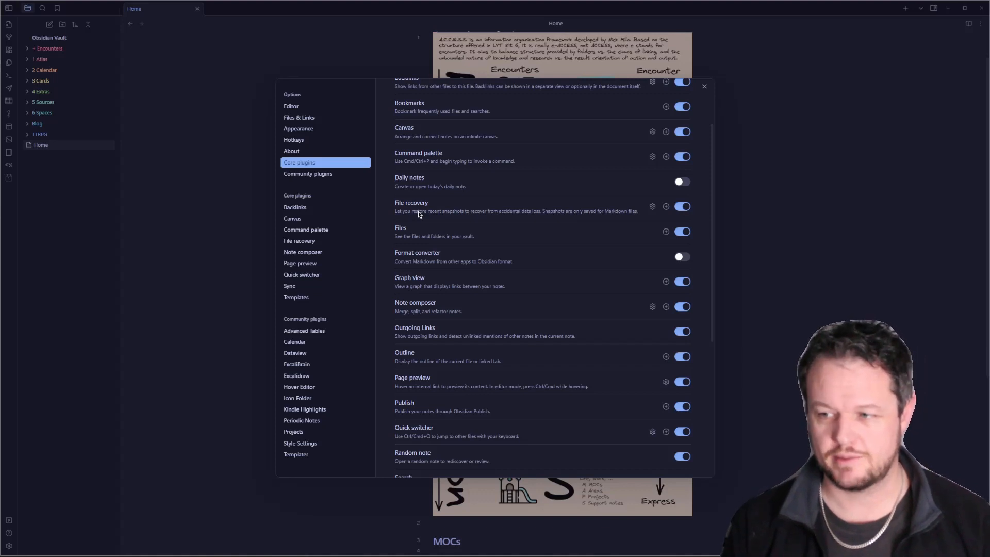
pyautogui.moveTo(433, 245)
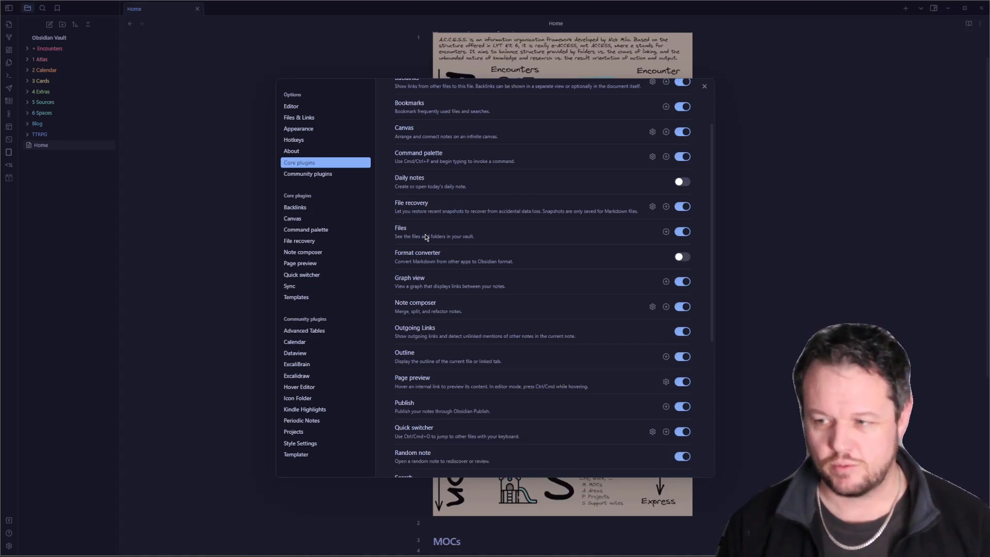
pyautogui.scroll(-3)
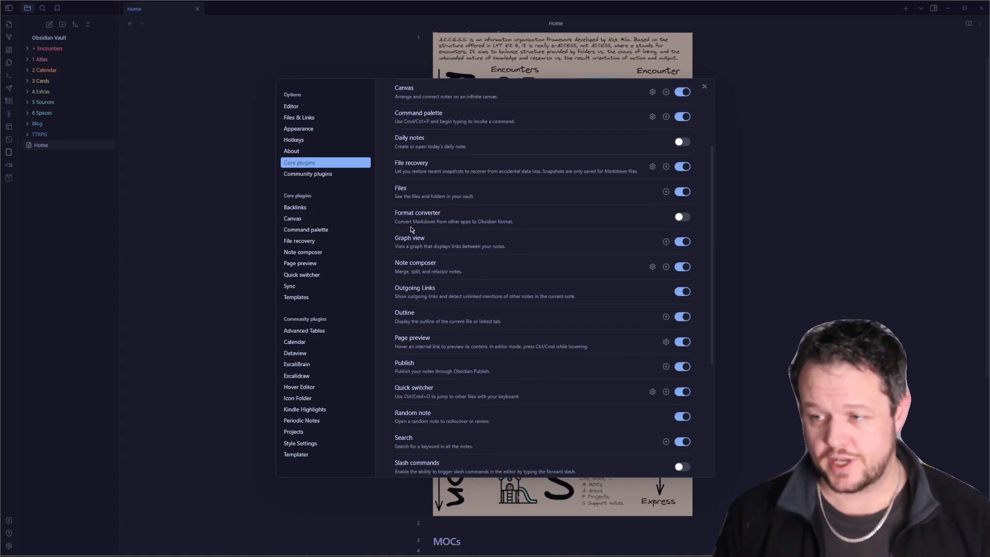
pyautogui.moveTo(445, 228)
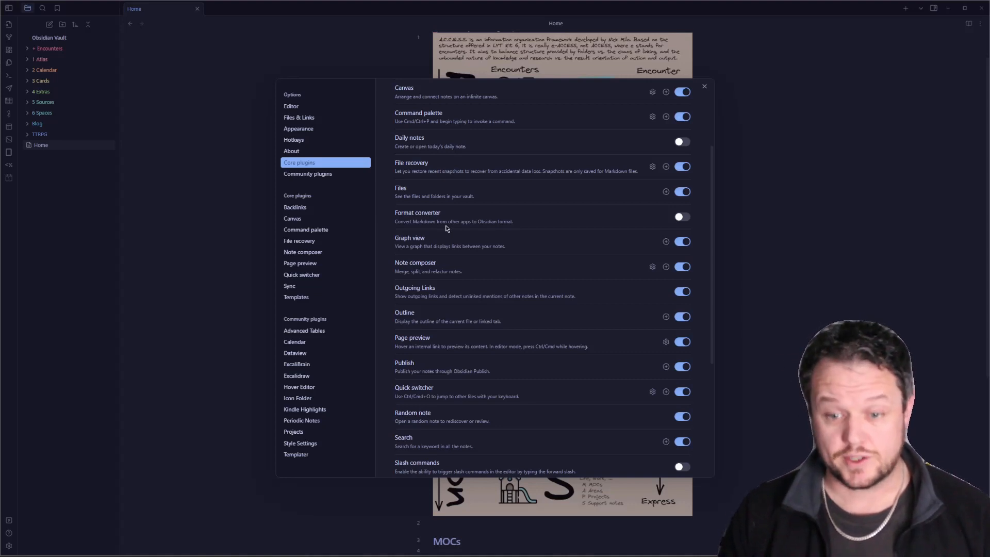
pyautogui.moveTo(467, 227)
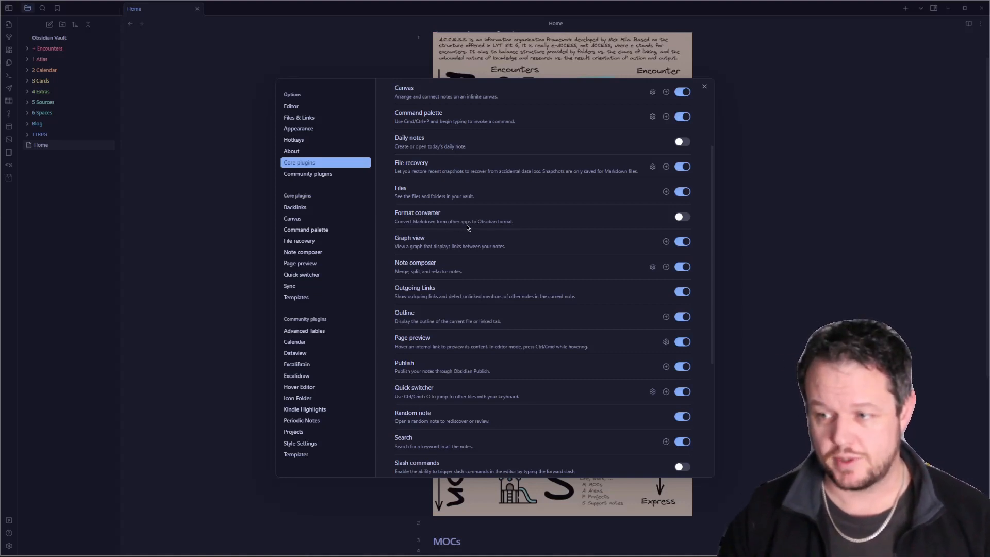
pyautogui.moveTo(459, 252)
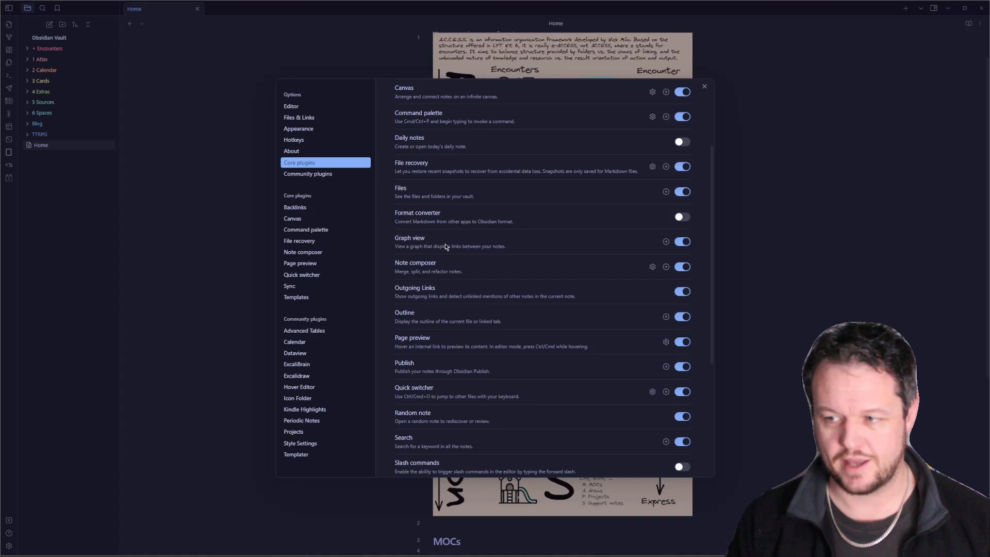
pyautogui.scroll(-3)
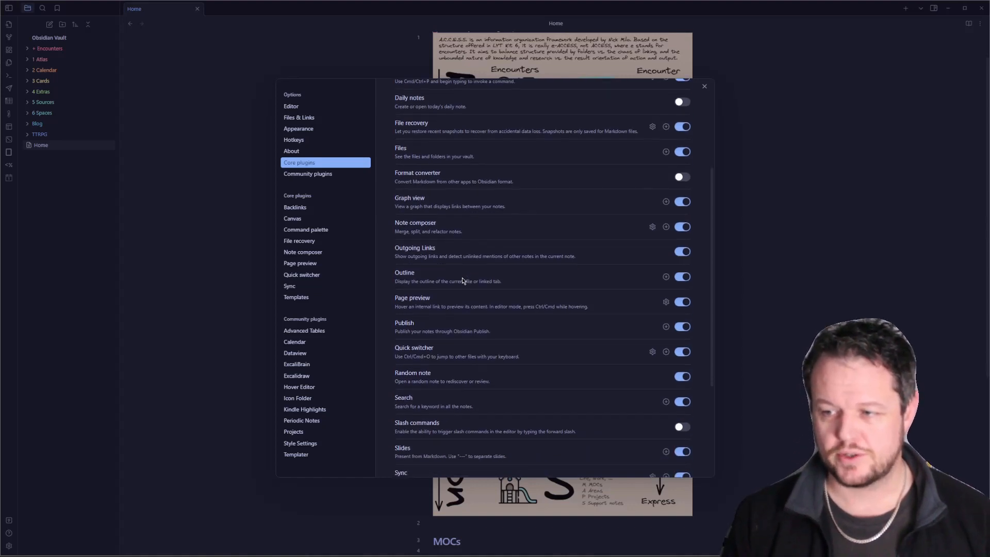
pyautogui.moveTo(438, 245)
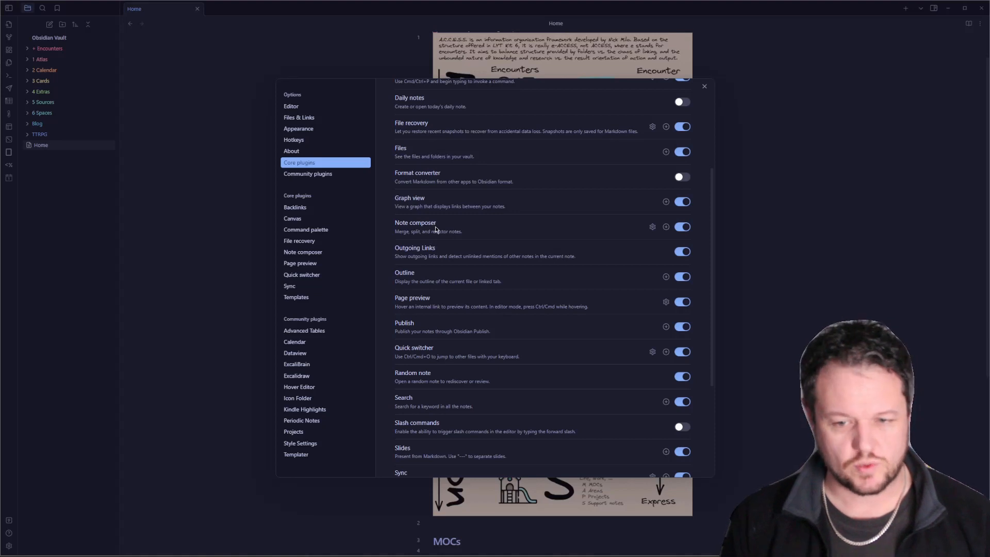
pyautogui.scroll(-3)
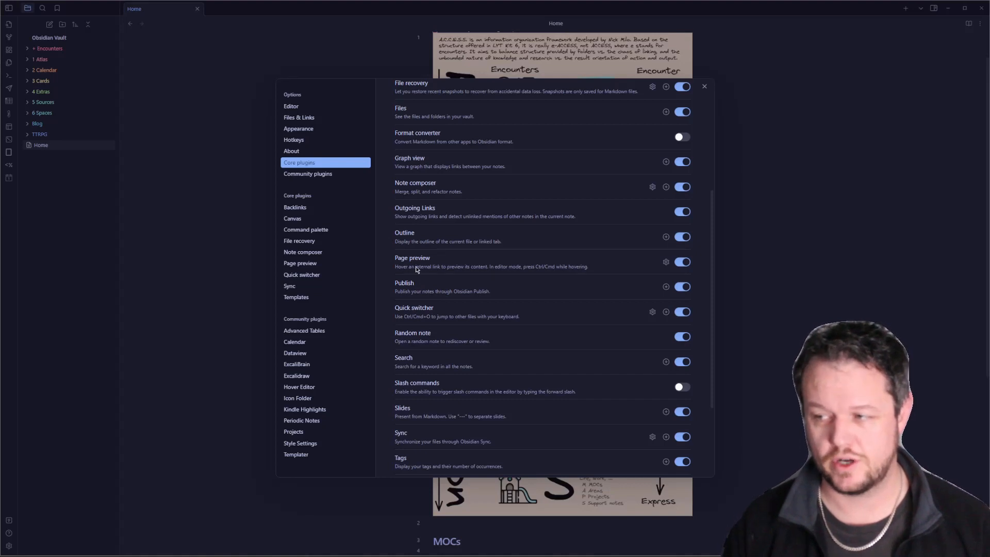
pyautogui.moveTo(433, 248)
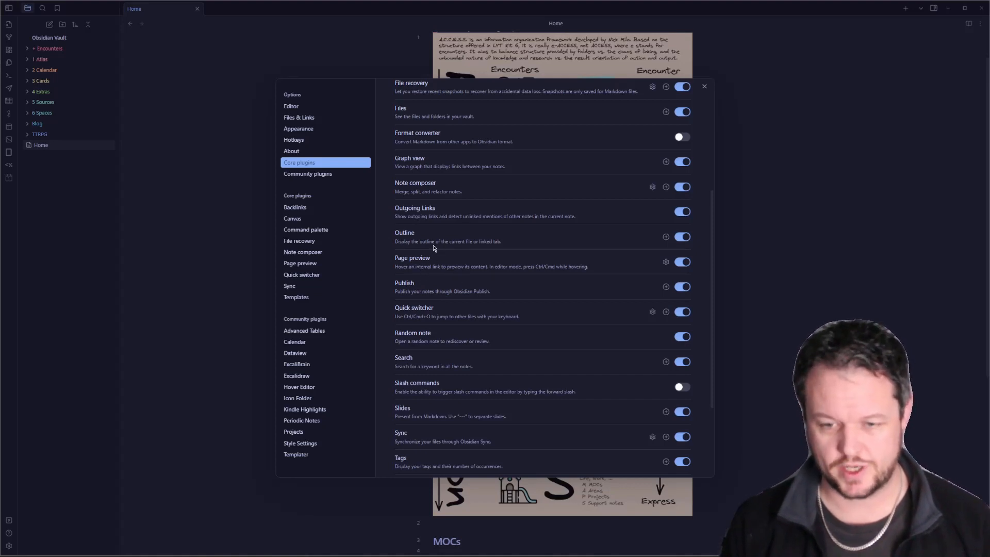
pyautogui.moveTo(419, 279)
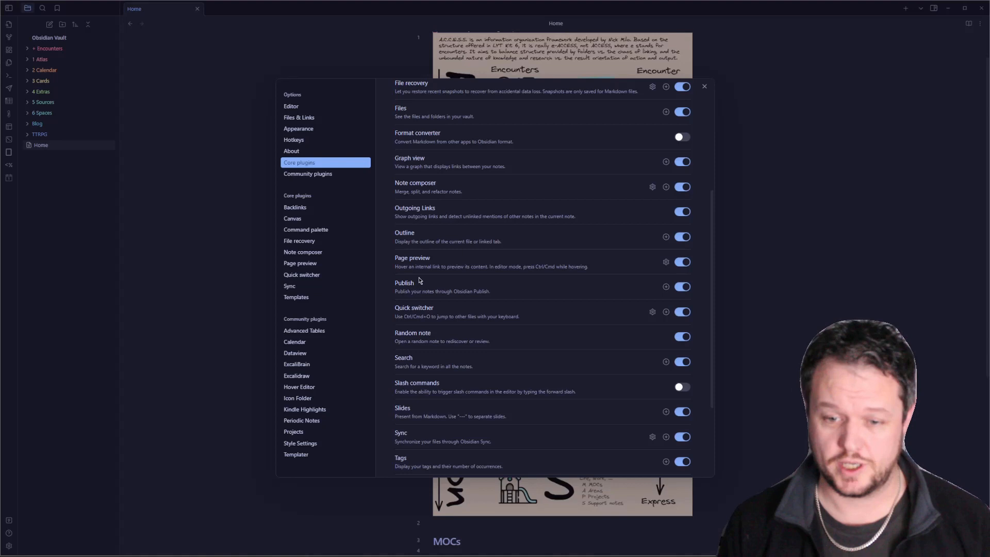
pyautogui.moveTo(427, 270)
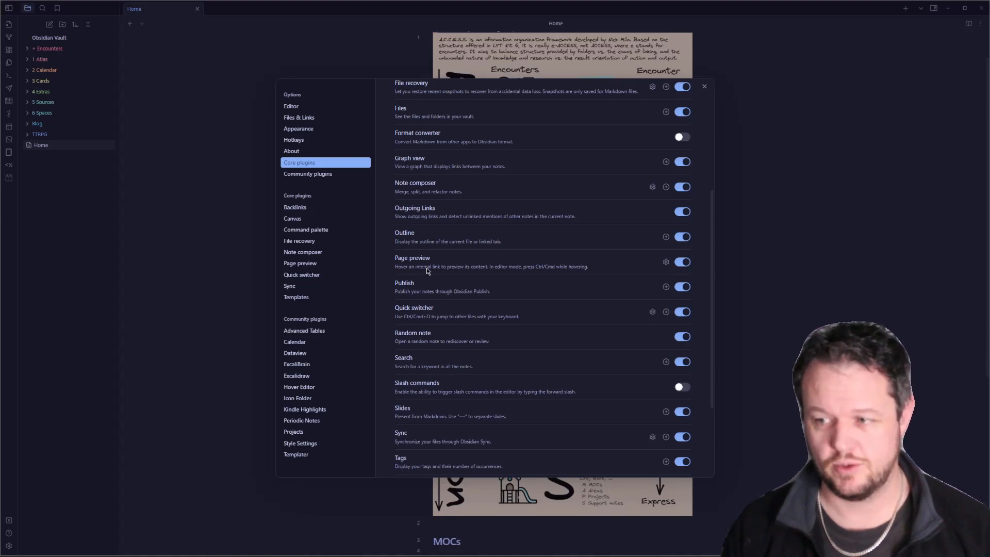
pyautogui.scroll(-3)
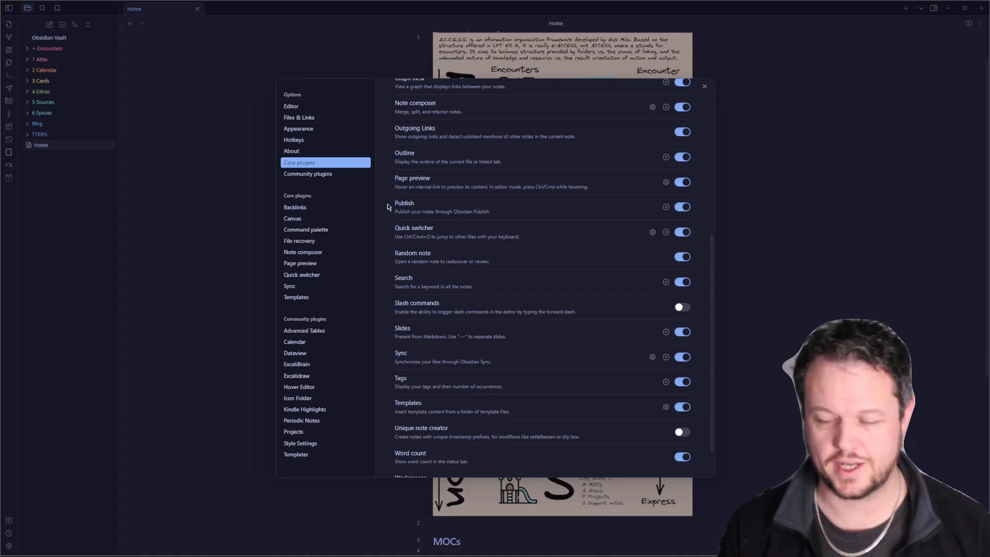
pyautogui.moveTo(382, 243)
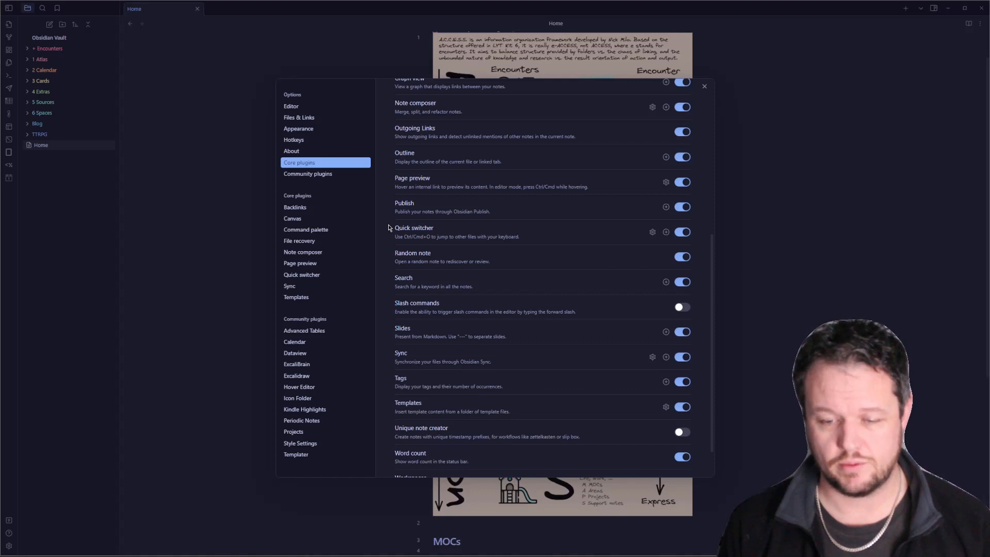
pyautogui.moveTo(407, 223)
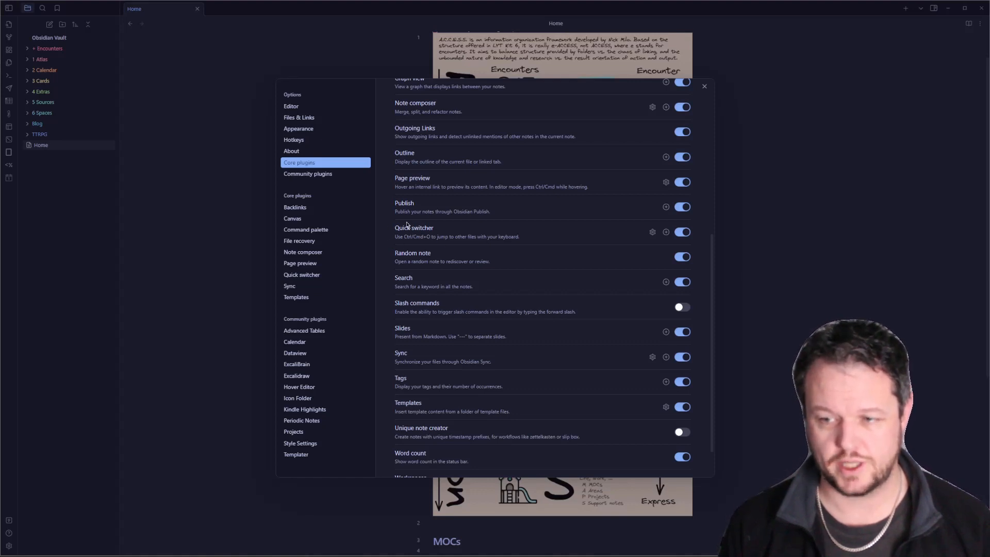
pyautogui.scroll(-3)
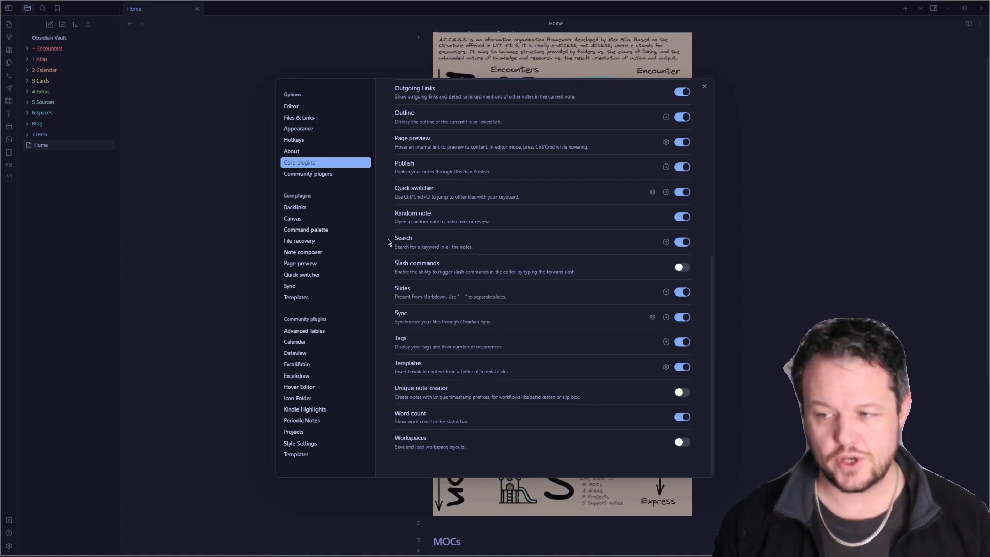
pyautogui.moveTo(391, 252)
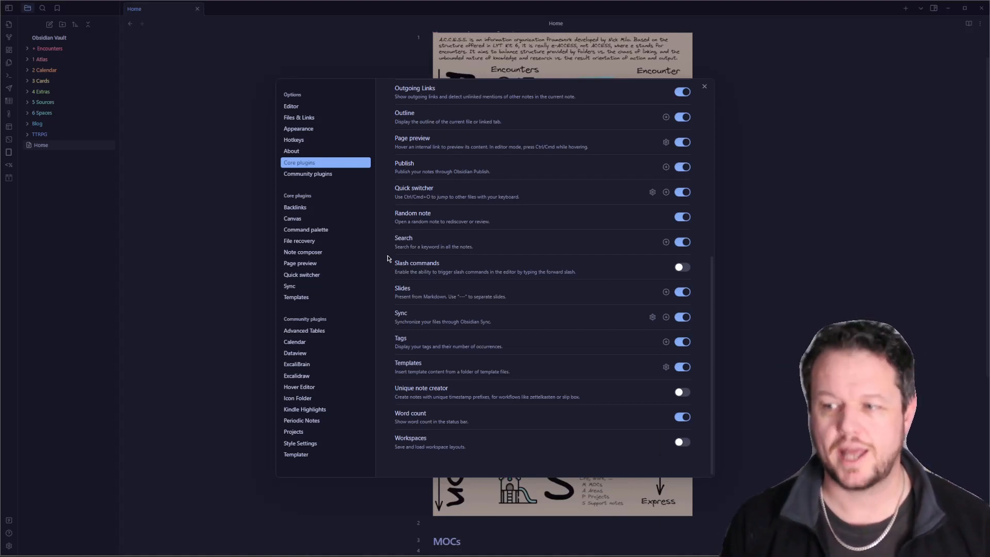
pyautogui.moveTo(383, 242)
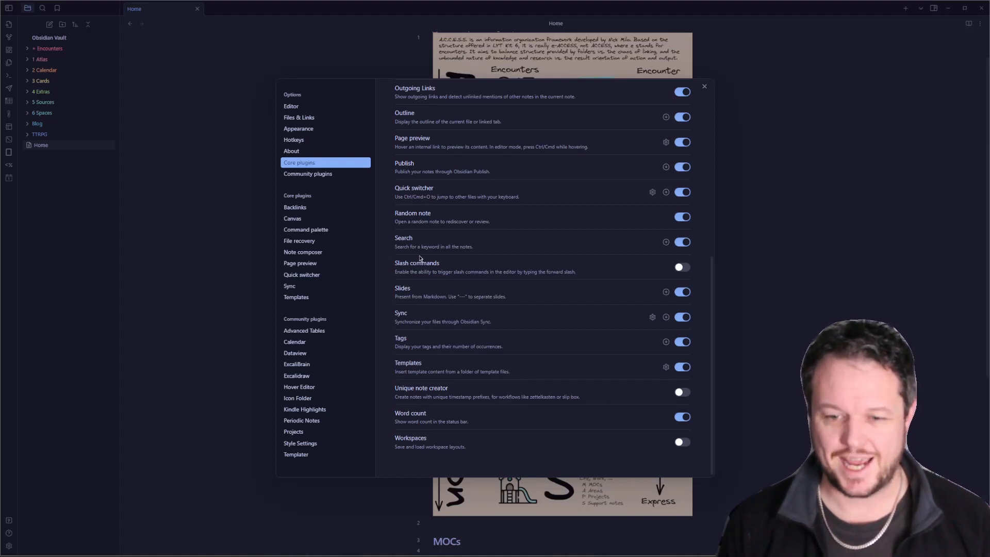
pyautogui.moveTo(404, 244)
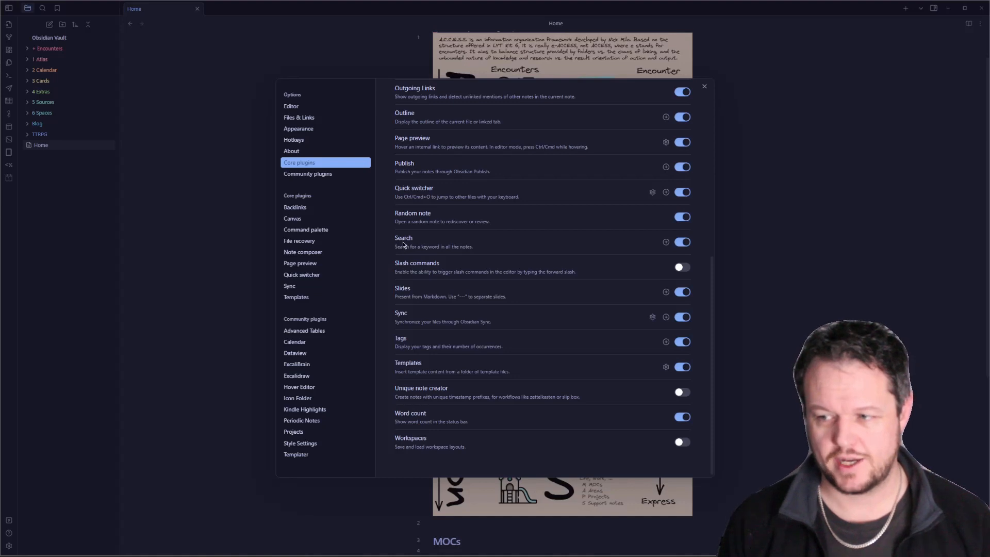
pyautogui.moveTo(449, 278)
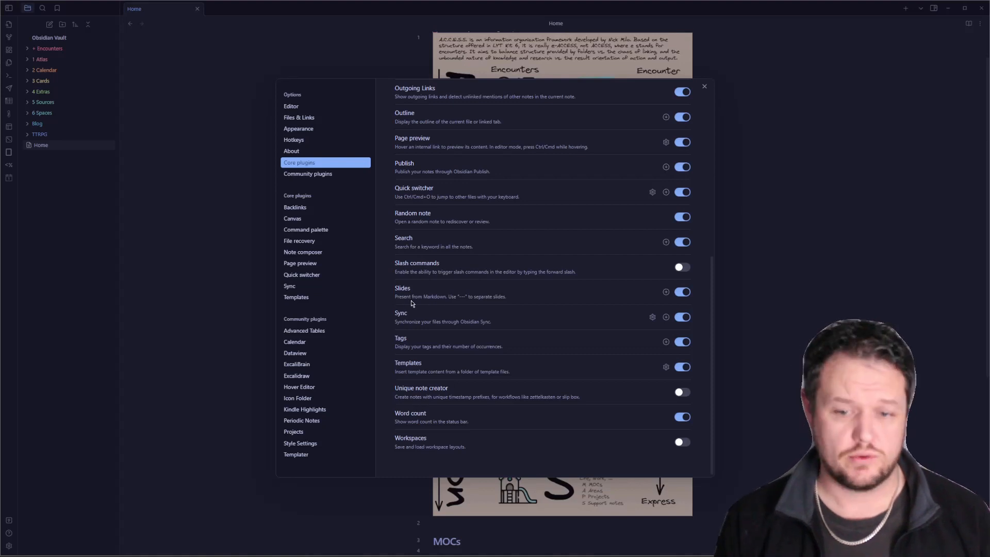
pyautogui.moveTo(500, 297)
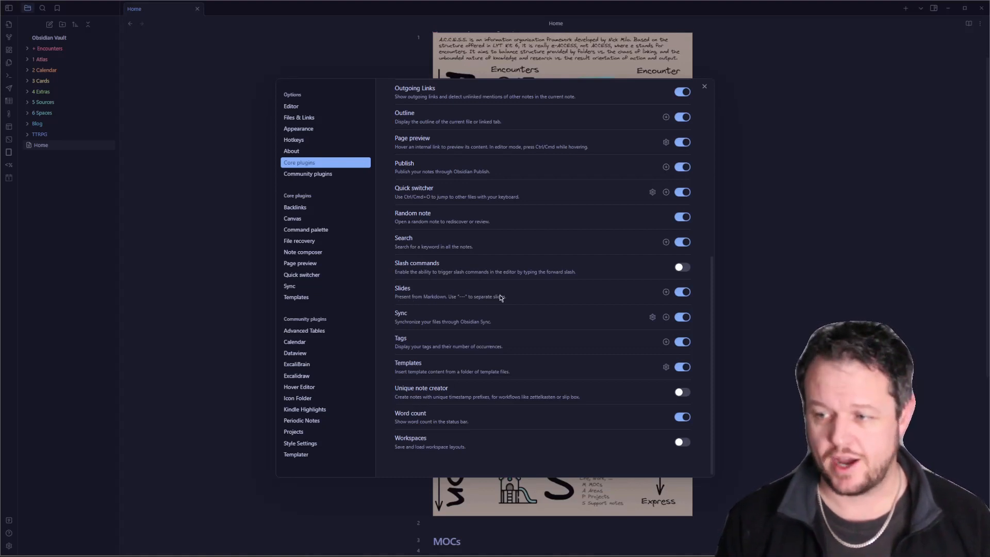
pyautogui.moveTo(423, 303)
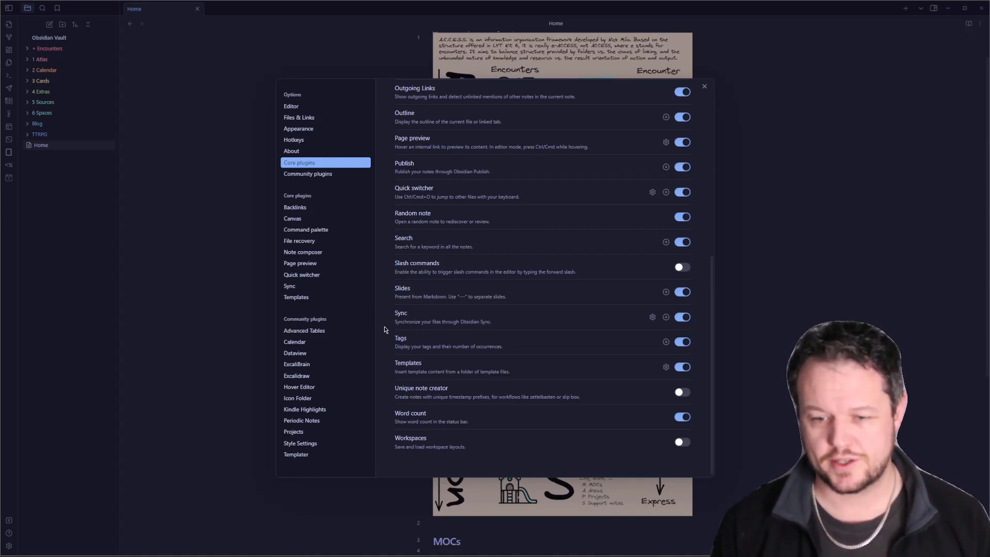
pyautogui.moveTo(391, 329)
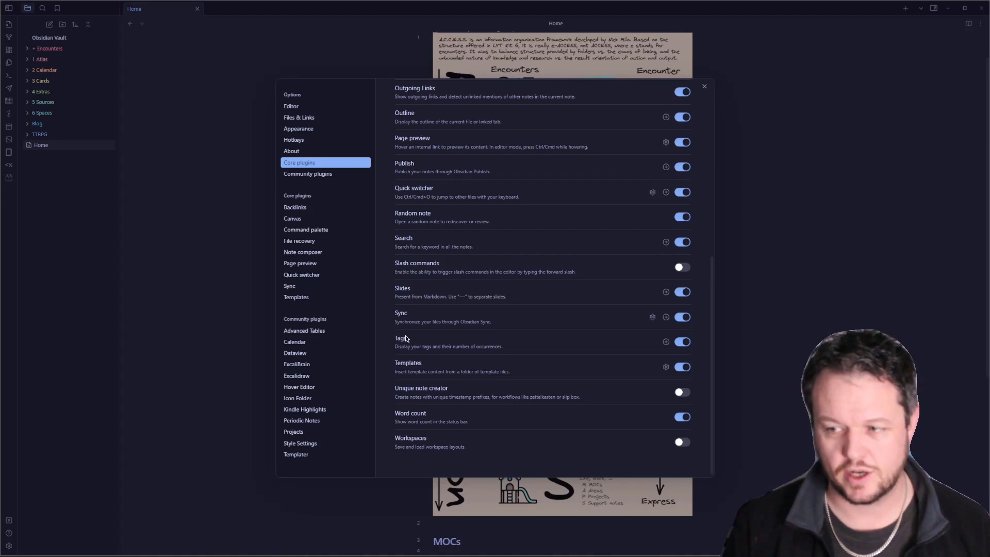
pyautogui.moveTo(397, 335)
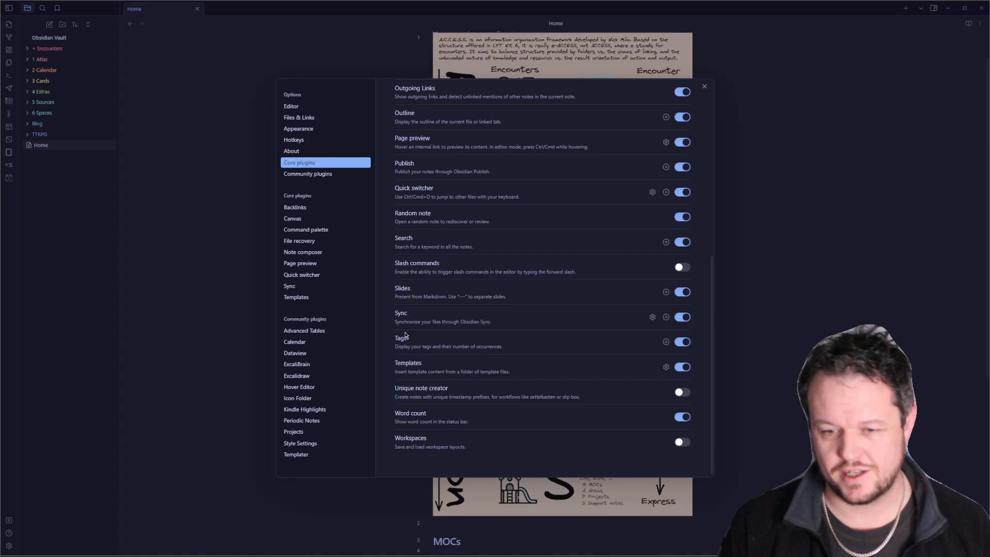
pyautogui.moveTo(390, 335)
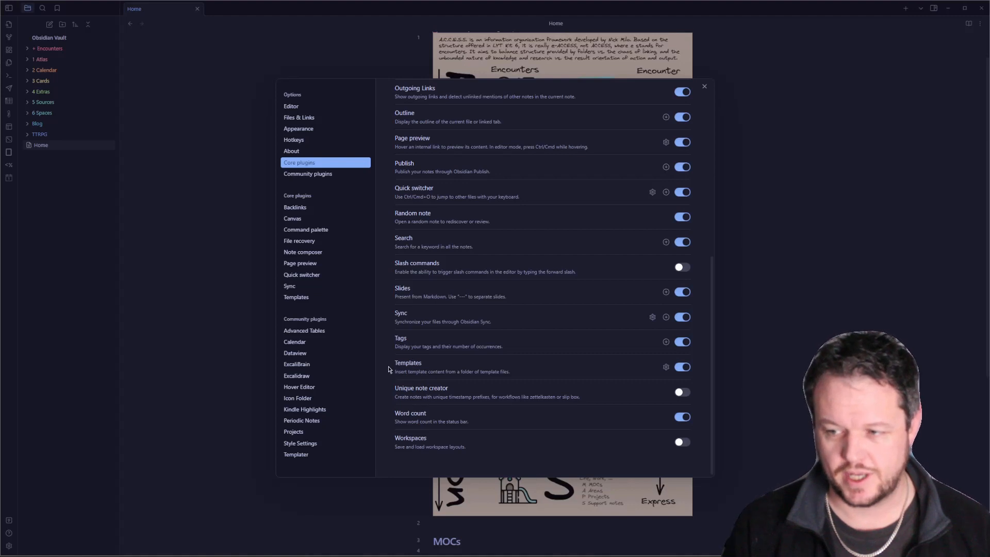
pyautogui.moveTo(413, 383)
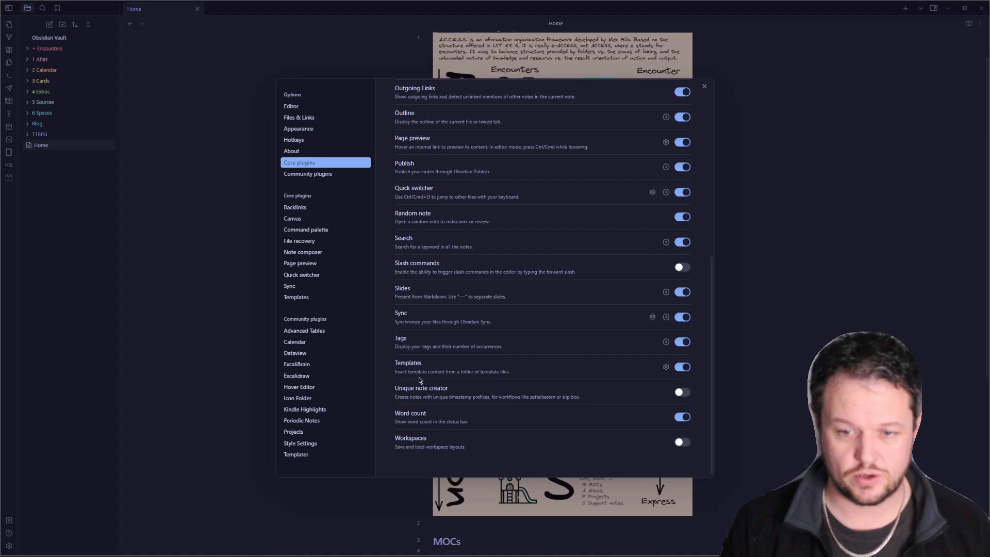
pyautogui.moveTo(434, 392)
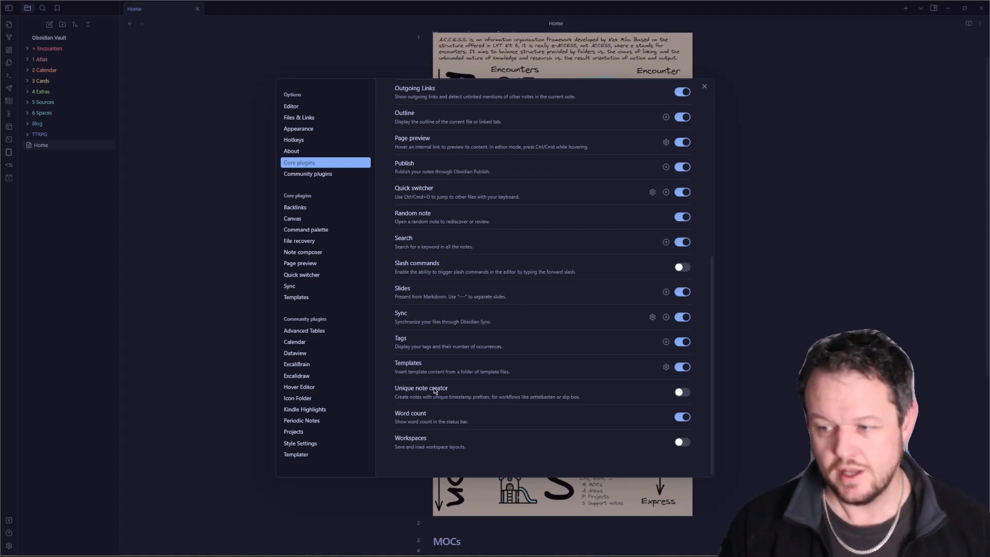
pyautogui.moveTo(610, 403)
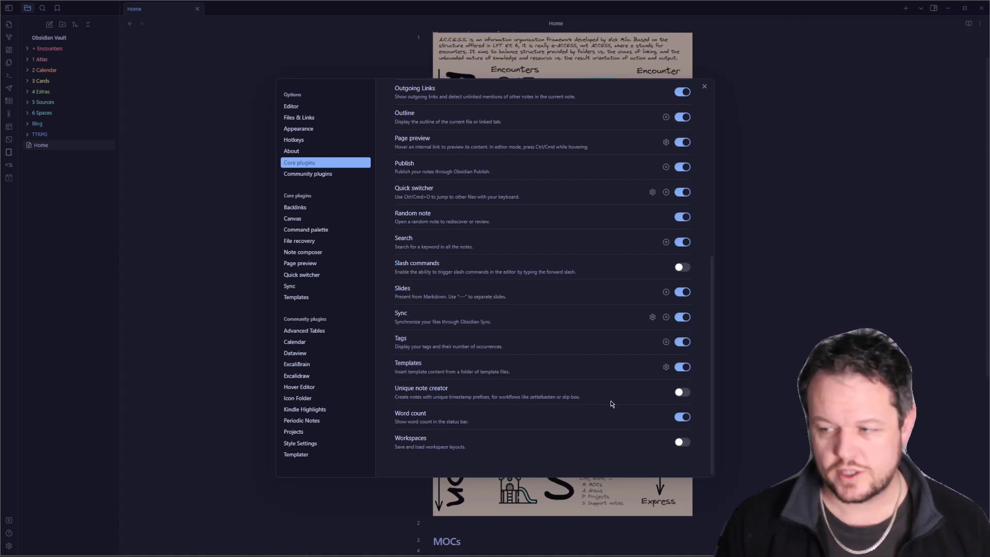
pyautogui.moveTo(429, 403)
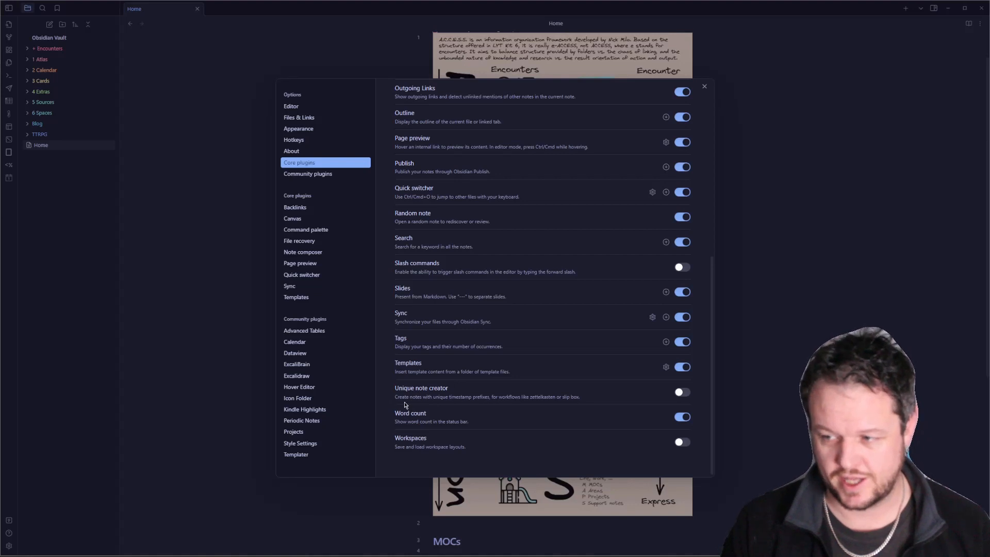
pyautogui.moveTo(433, 405)
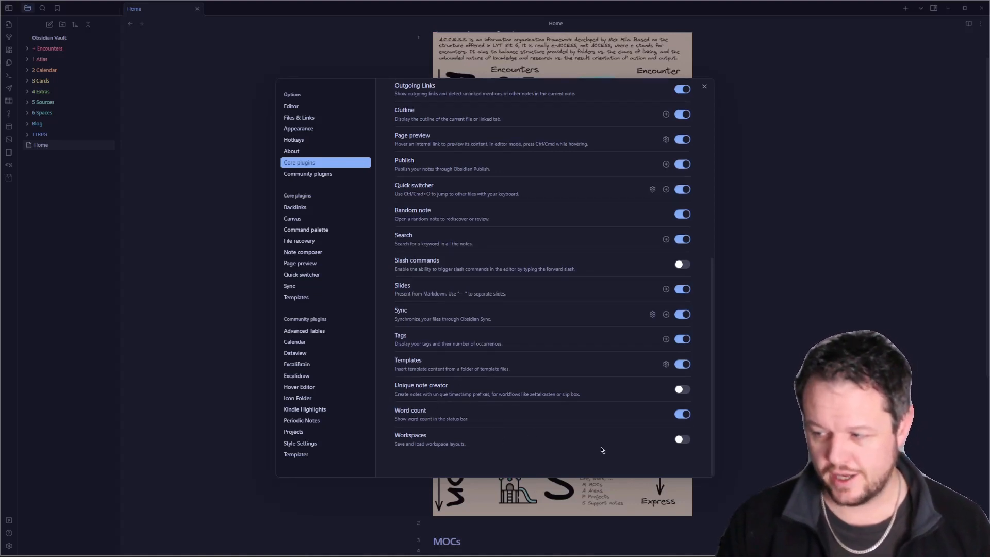
pyautogui.moveTo(540, 421)
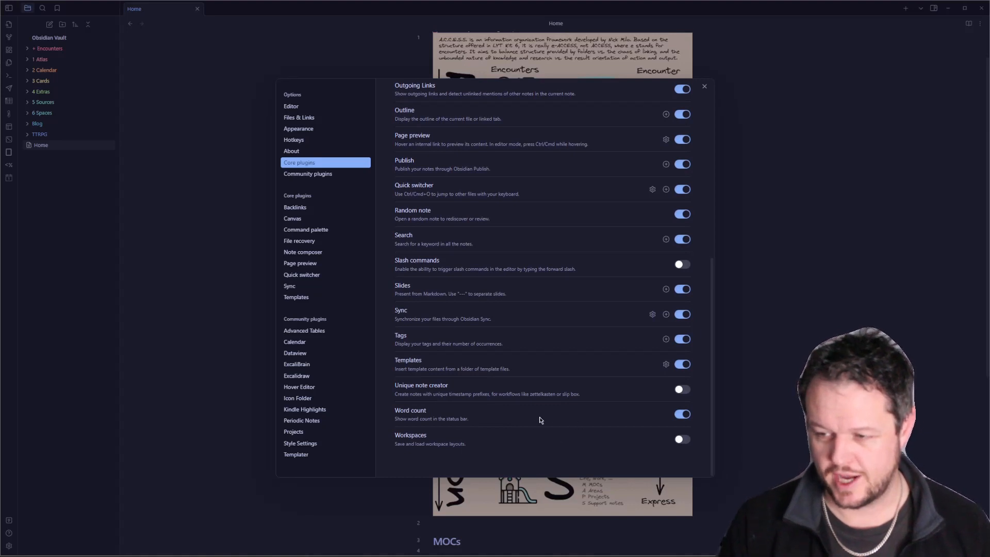
pyautogui.moveTo(490, 416)
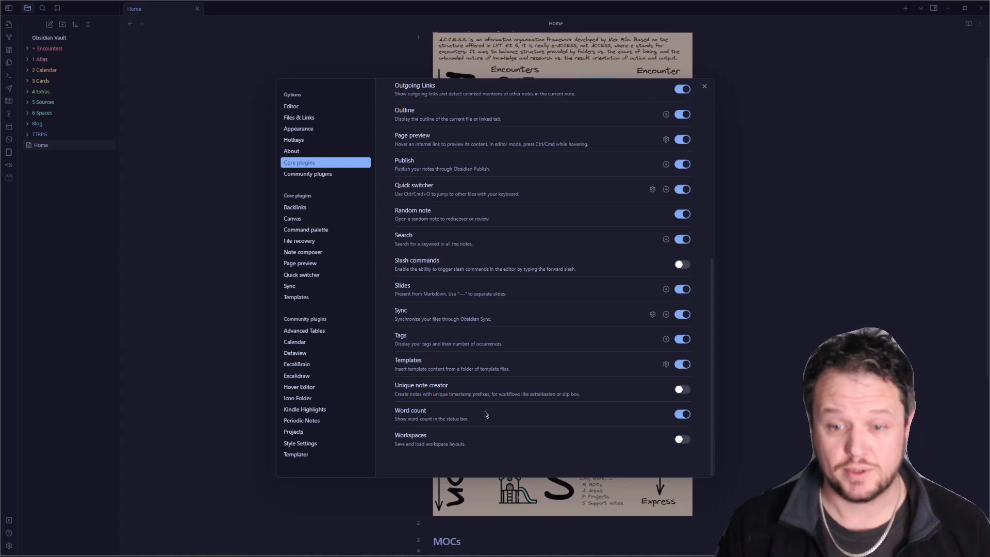
pyautogui.moveTo(409, 433)
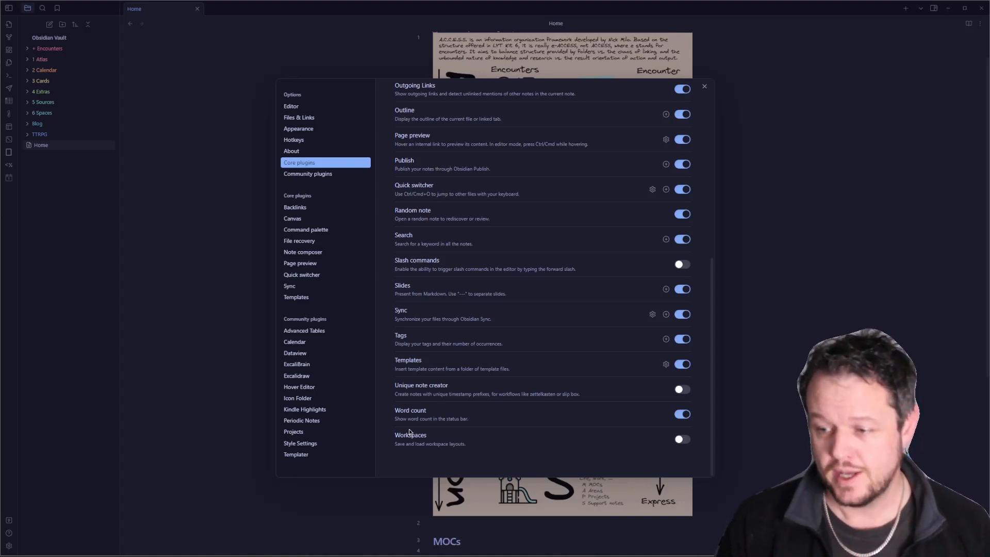
pyautogui.moveTo(414, 452)
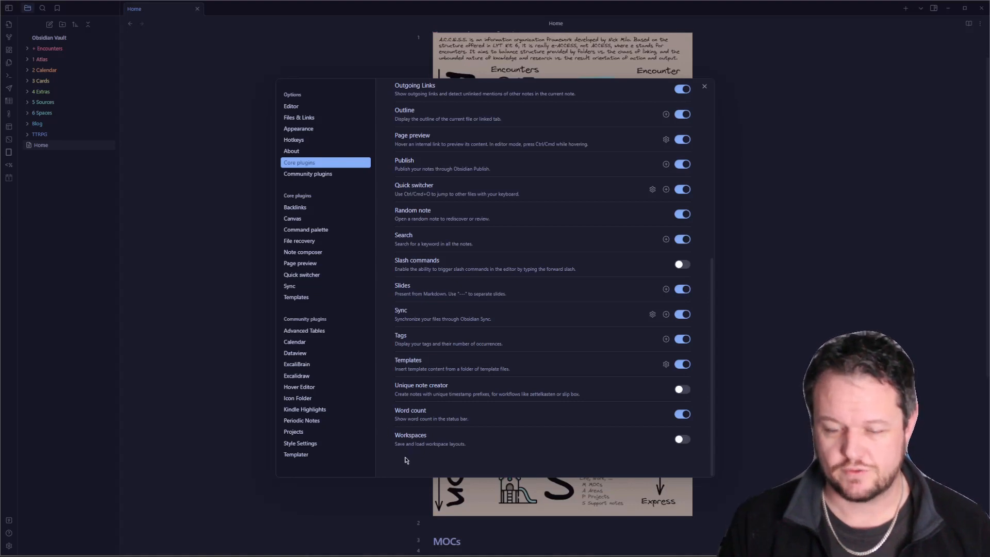
pyautogui.moveTo(390, 464)
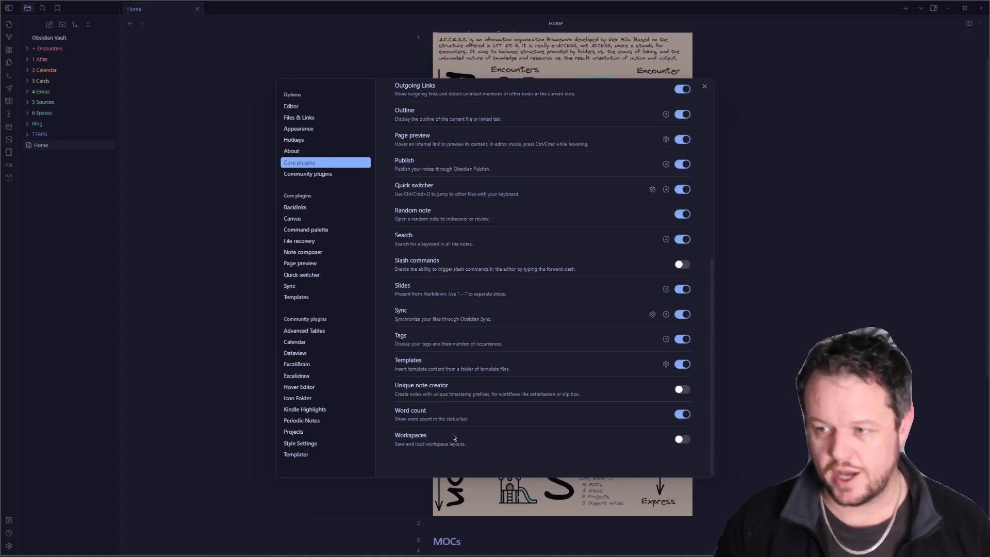
pyautogui.moveTo(334, 184)
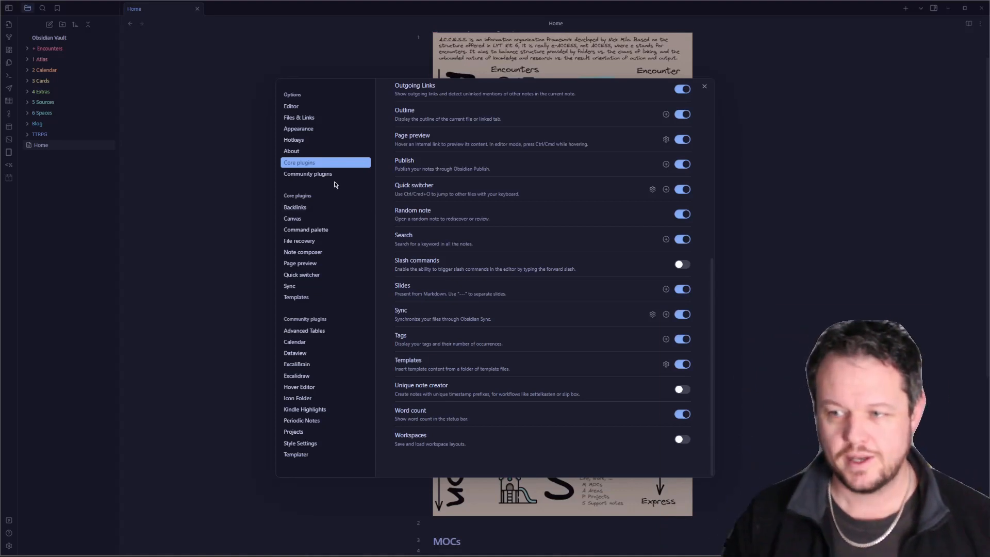
# Browse the full community plugin catalogue of 1,077 plugins from the Community plugins page
pyautogui.click(307, 174)
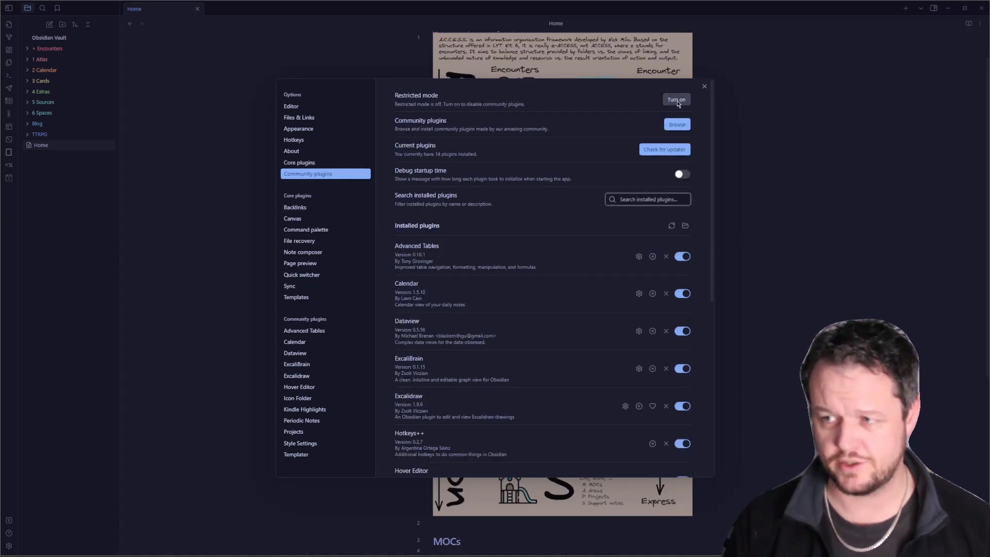
pyautogui.moveTo(525, 165)
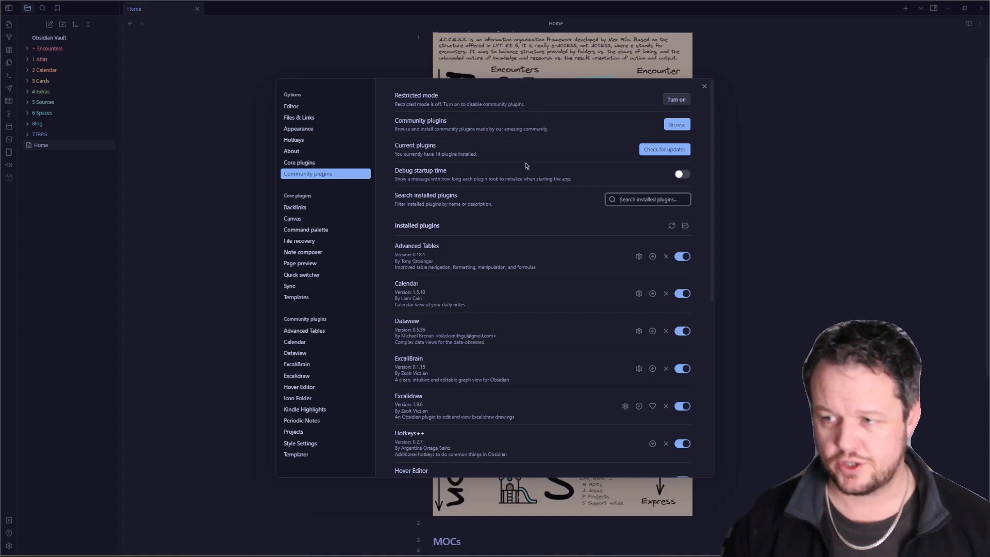
pyautogui.click(675, 124)
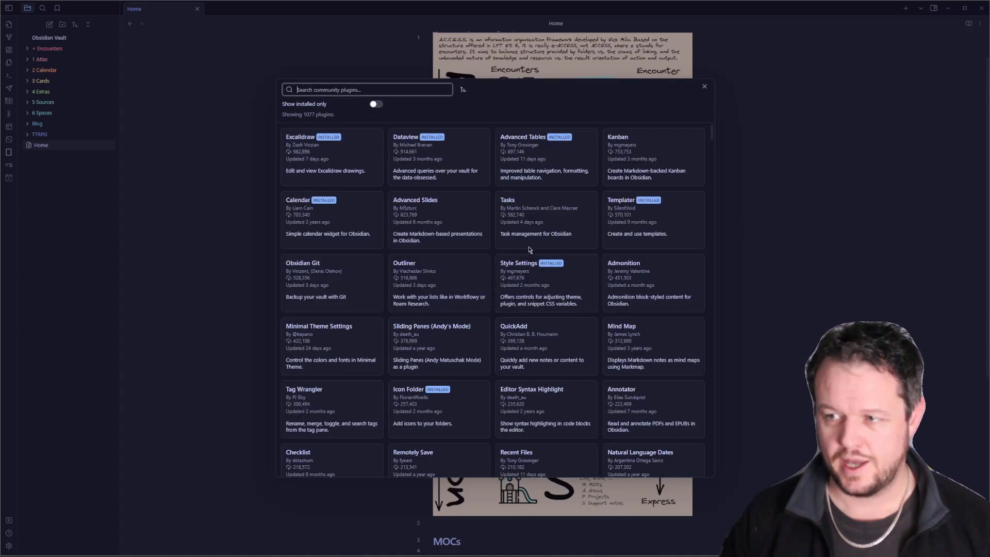
# Scroll through the plugin catalogue, then close it to return to installed community plugins
pyautogui.scroll(-3)
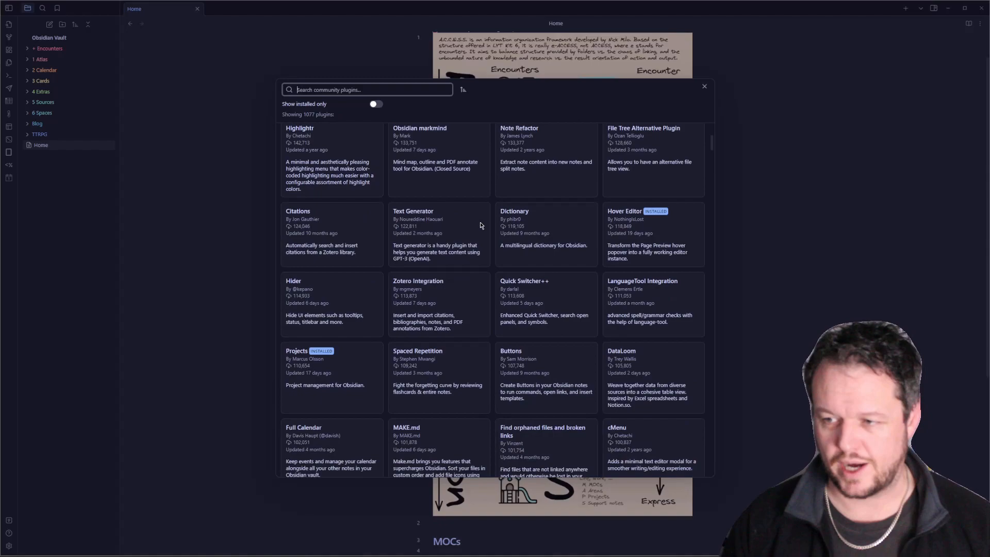
pyautogui.scroll(-3)
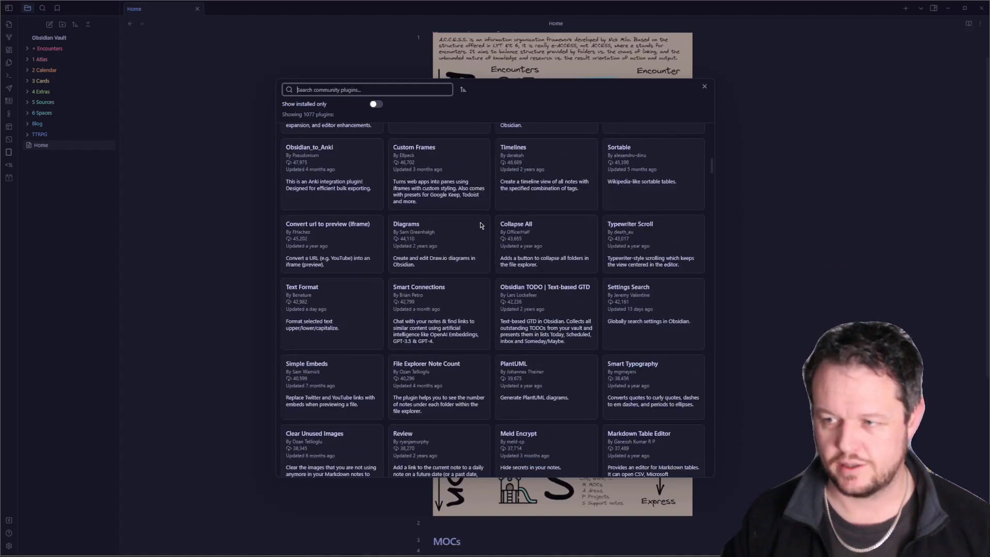
pyautogui.scroll(-3)
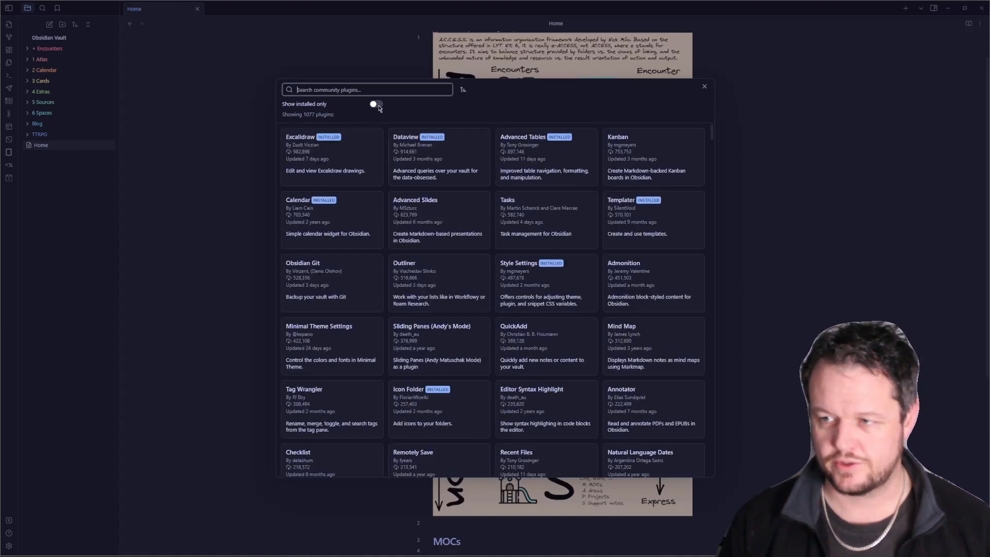
pyautogui.click(375, 103)
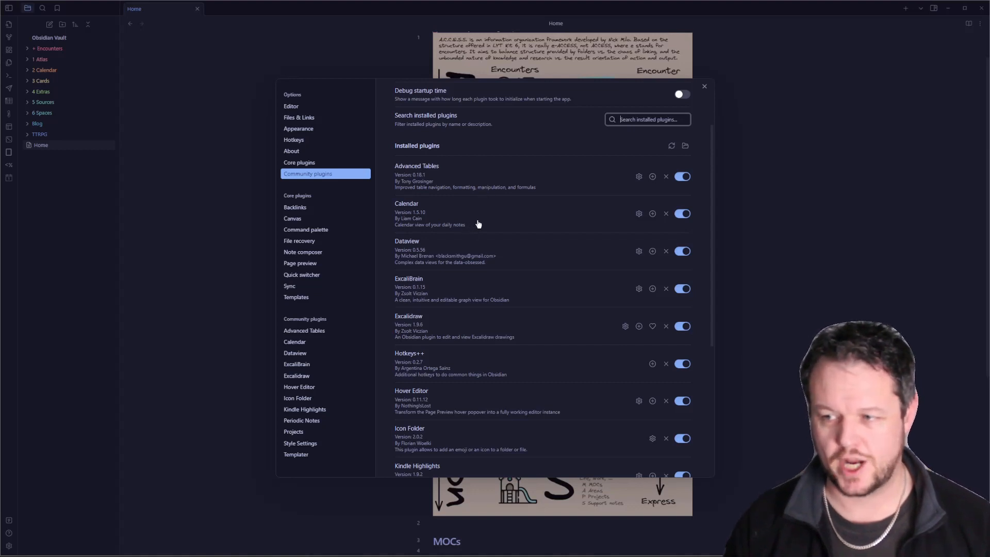
pyautogui.moveTo(428, 186)
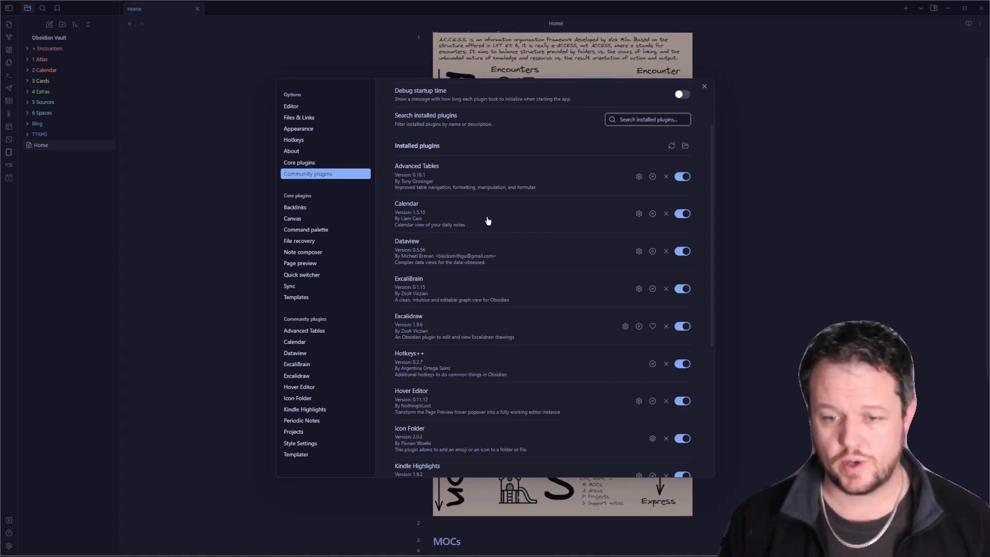
pyautogui.moveTo(470, 222)
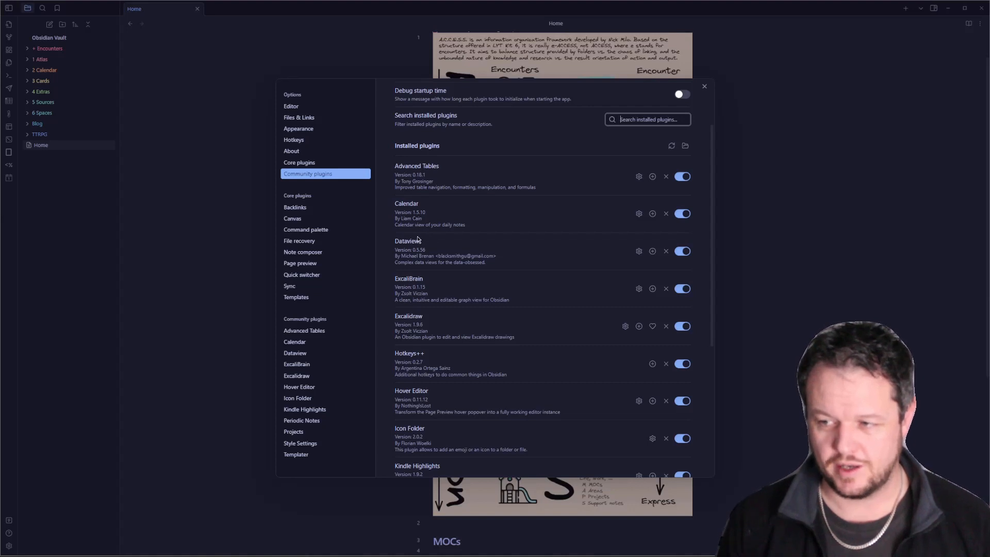
pyautogui.moveTo(403, 276)
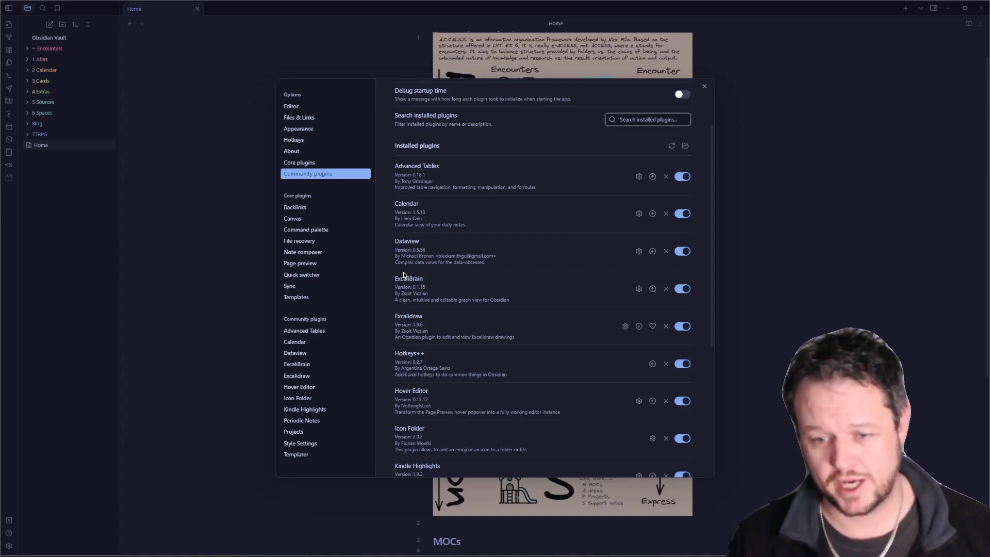
pyautogui.click(645, 119)
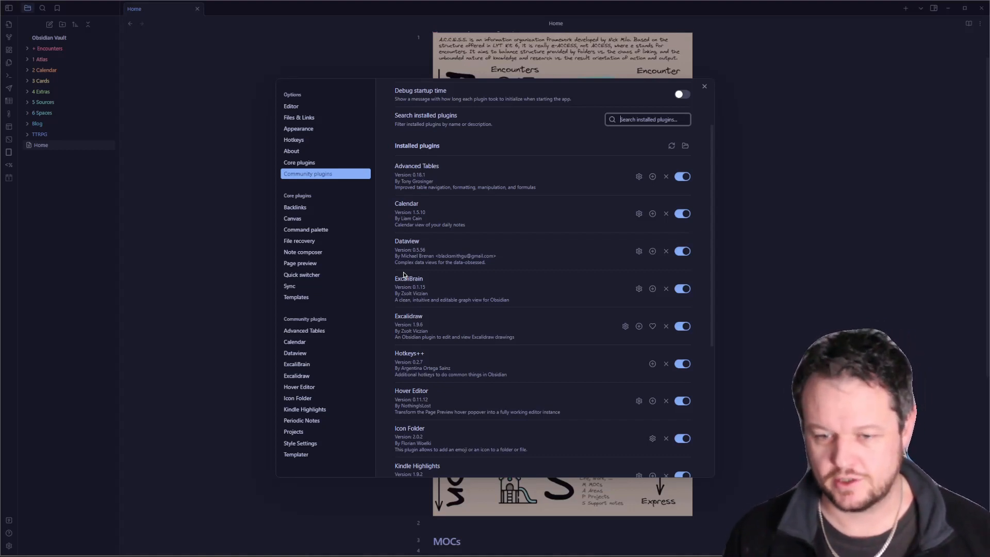
pyautogui.scroll(-3)
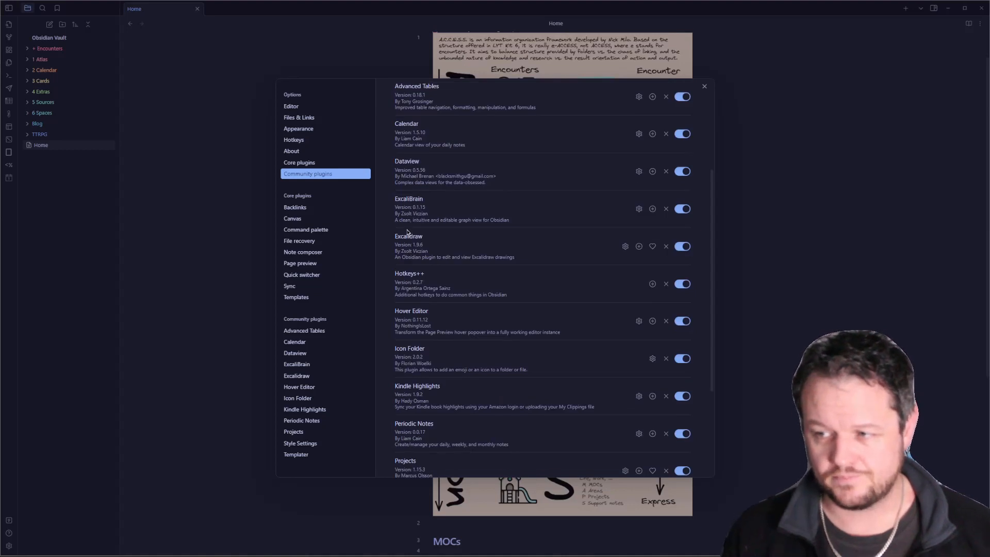
pyautogui.moveTo(413, 196)
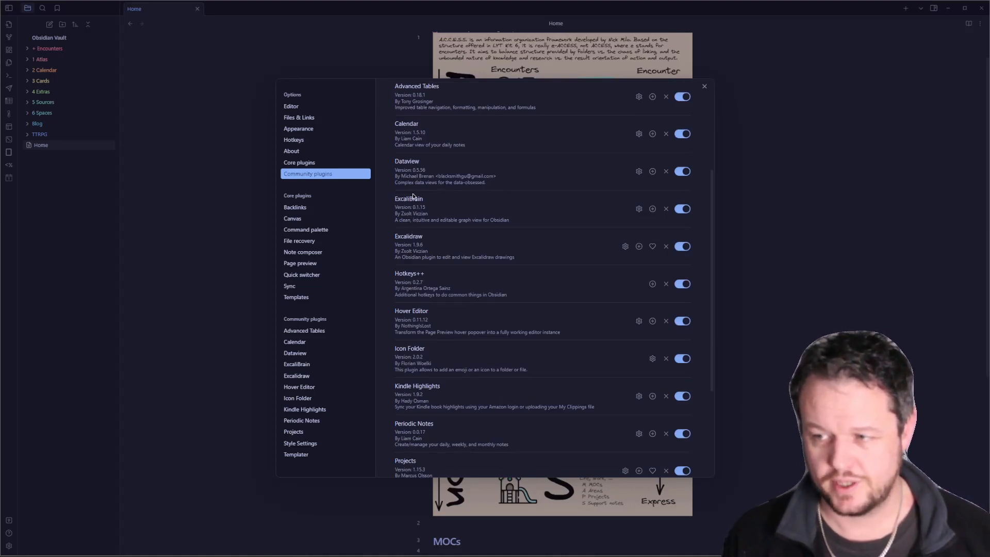
pyautogui.moveTo(392, 199)
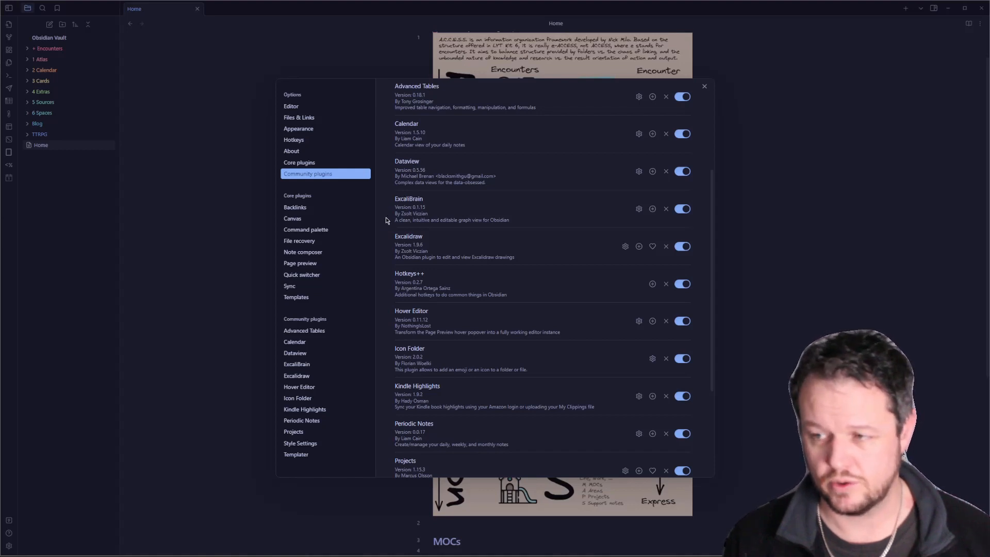
pyautogui.moveTo(391, 228)
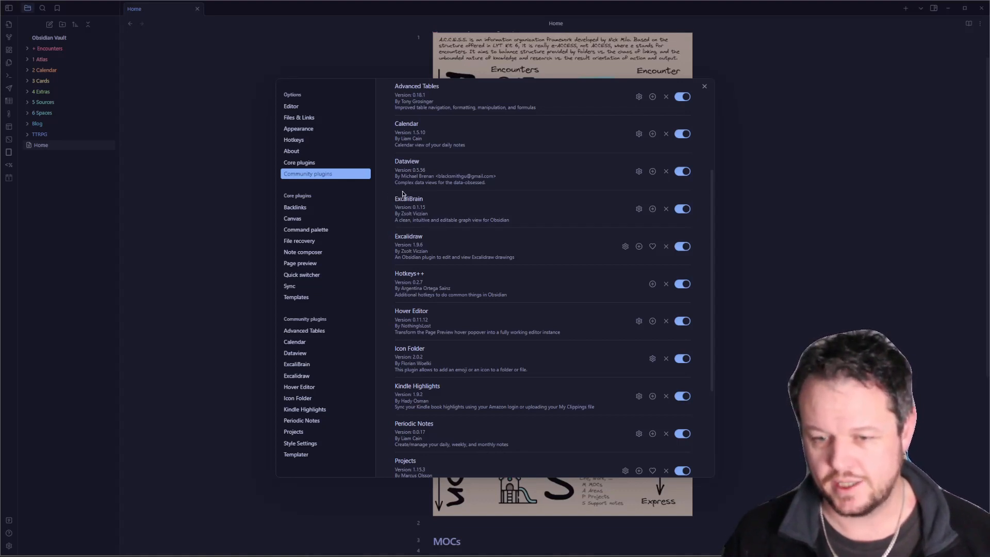
pyautogui.moveTo(396, 194)
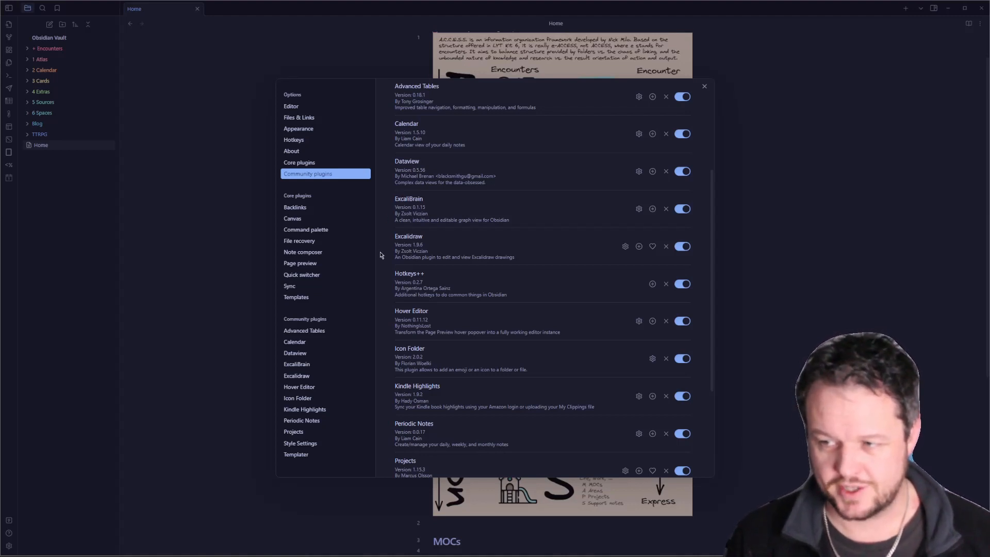
pyautogui.moveTo(399, 267)
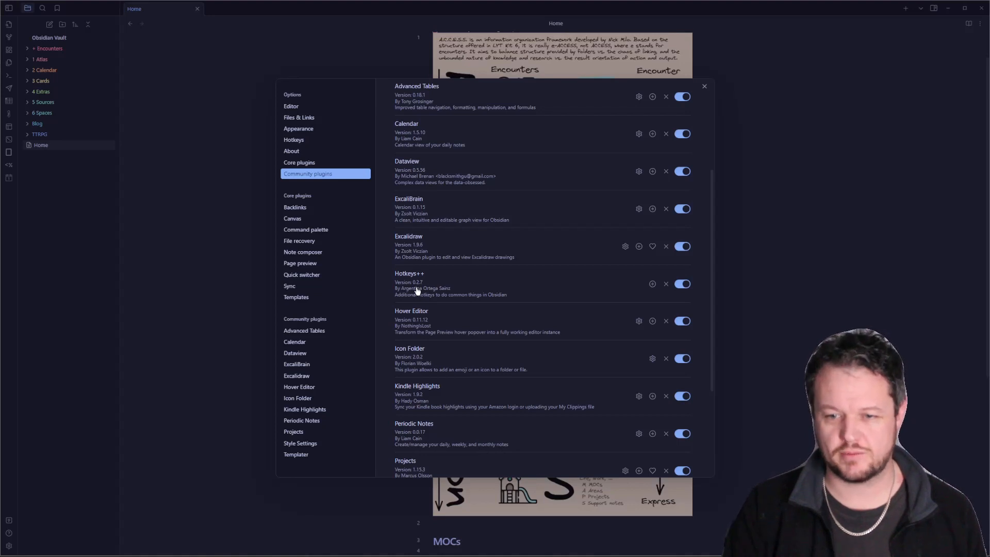
pyautogui.moveTo(296, 376)
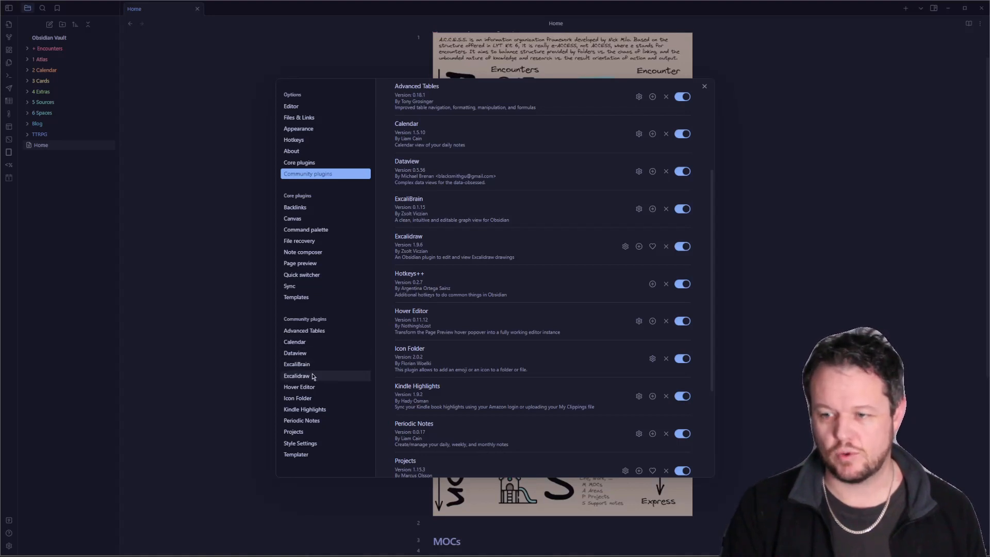
pyautogui.moveTo(490, 397)
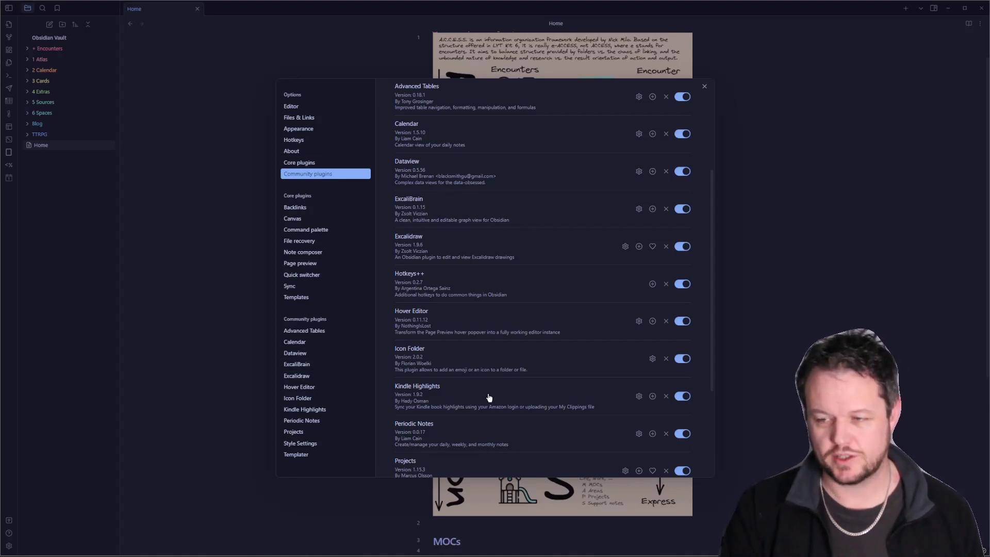
pyautogui.moveTo(450, 290)
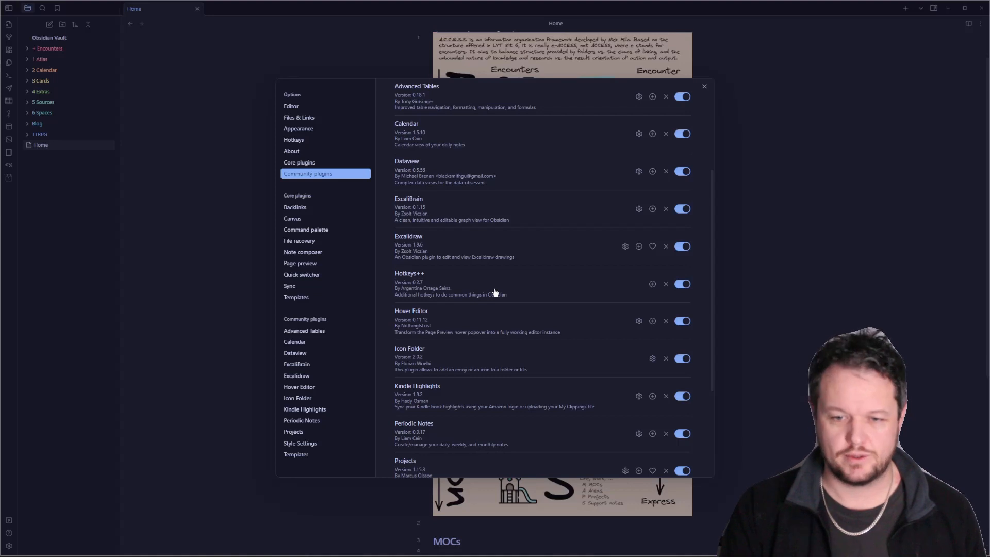
pyautogui.moveTo(432, 338)
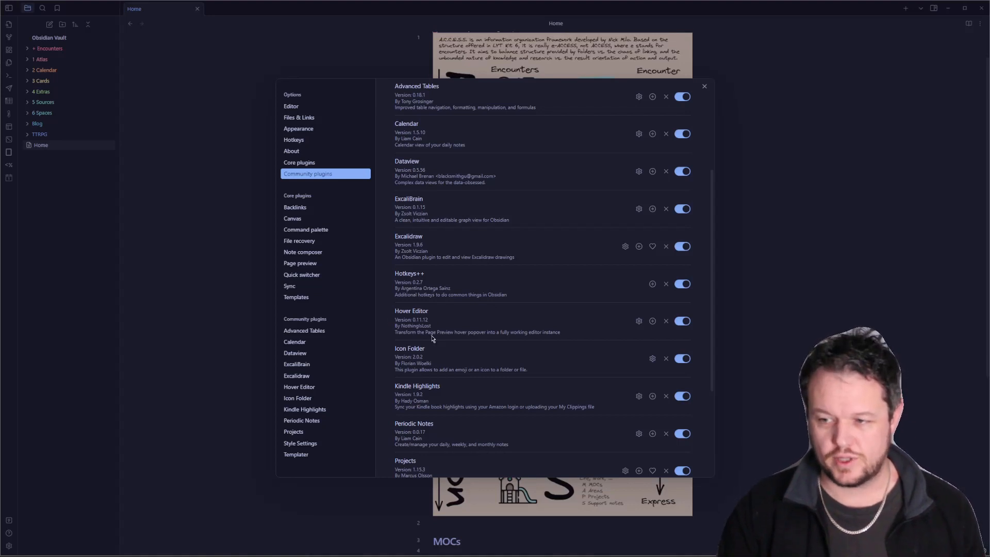
pyautogui.moveTo(431, 315)
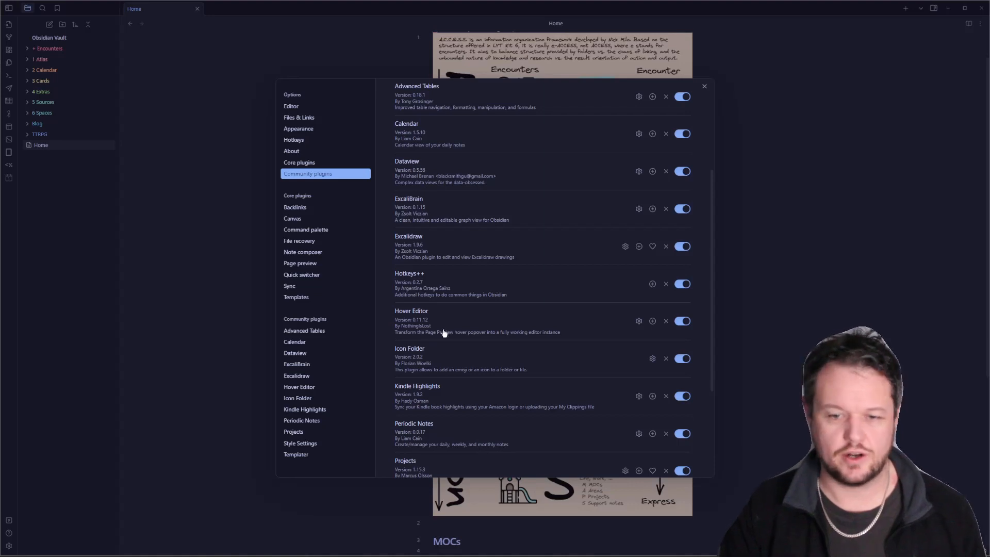
pyautogui.moveTo(517, 324)
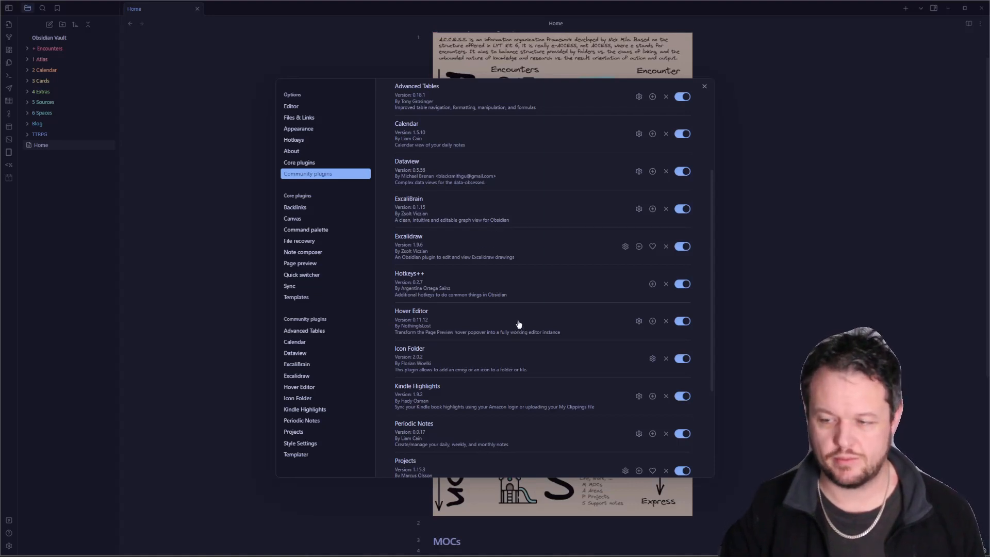
pyautogui.scroll(-3)
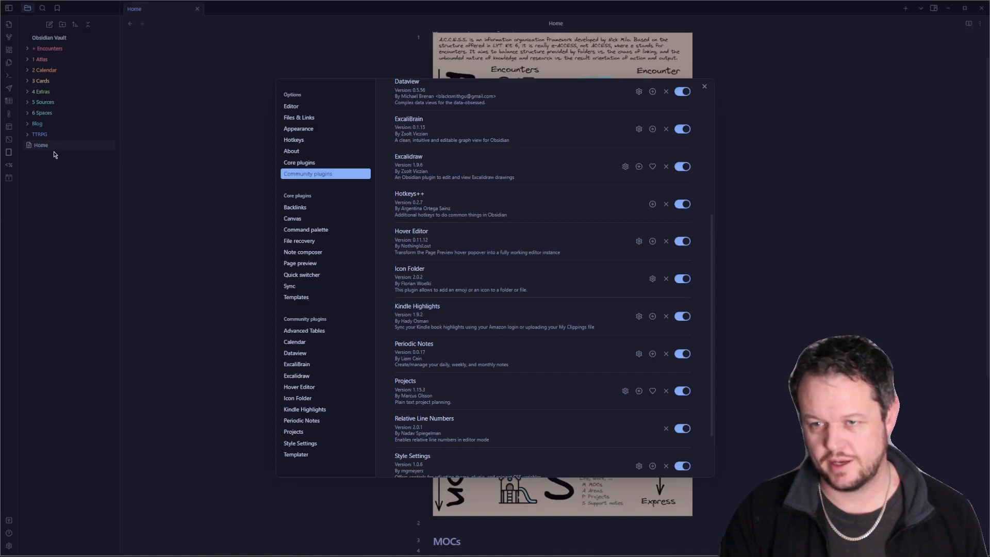
pyautogui.scroll(-3)
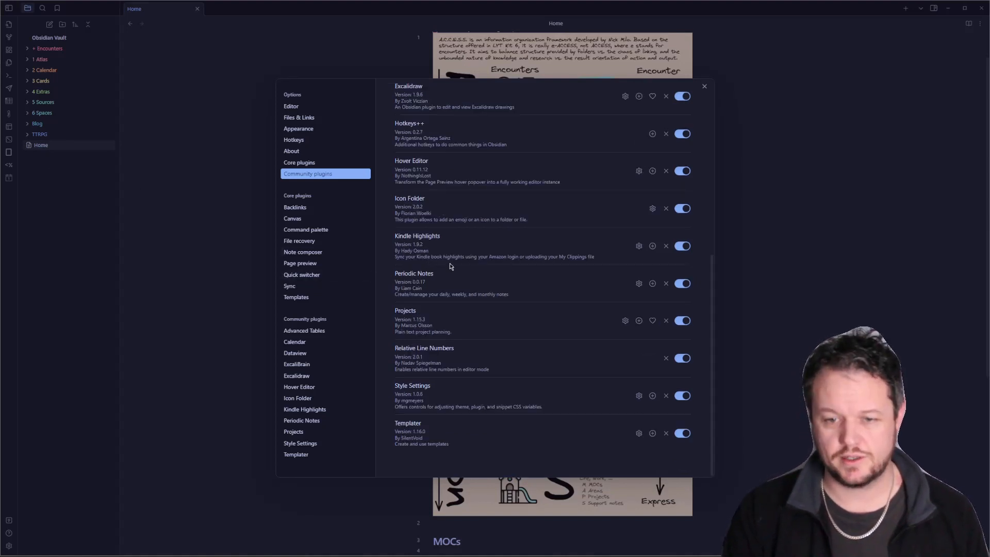
pyautogui.moveTo(409, 234)
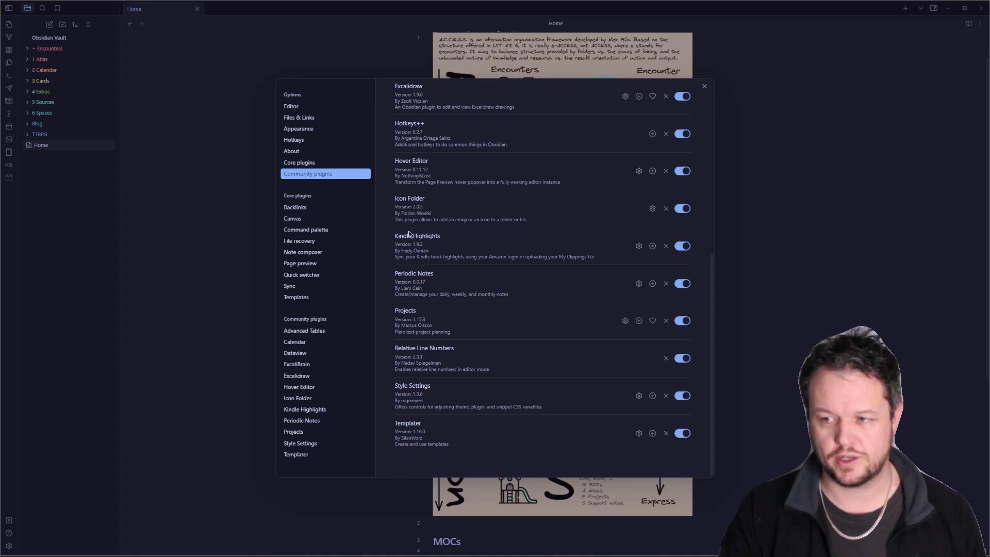
pyautogui.moveTo(571, 266)
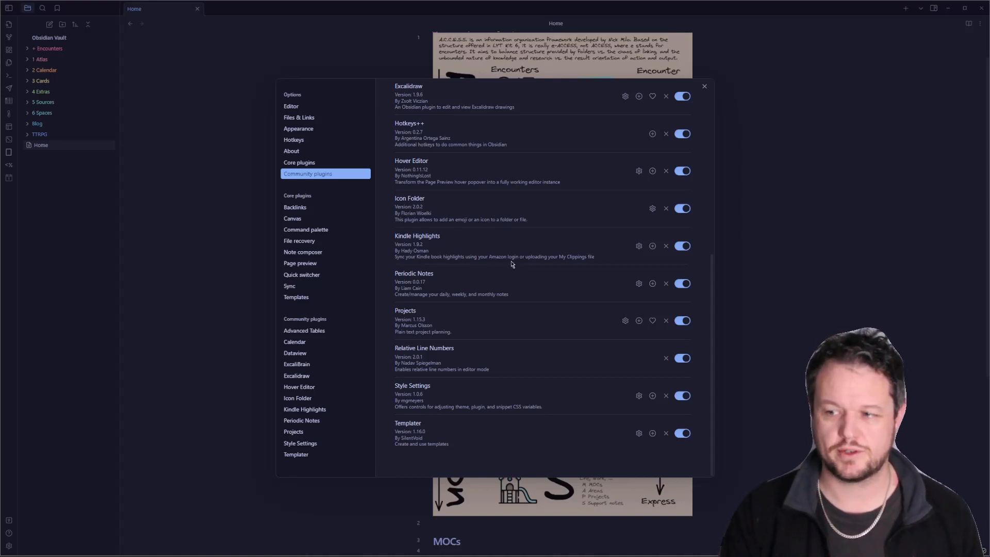
pyautogui.moveTo(526, 266)
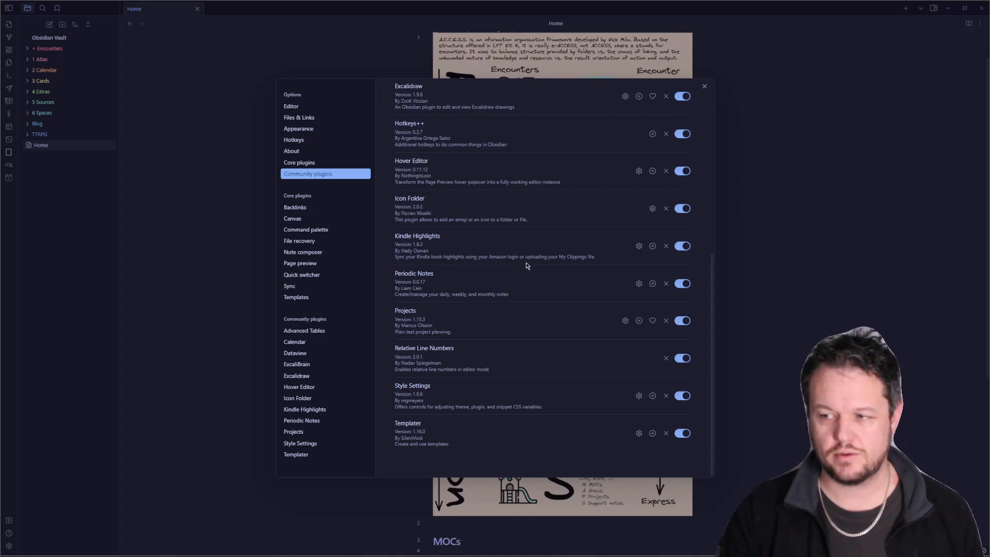
pyautogui.moveTo(537, 267)
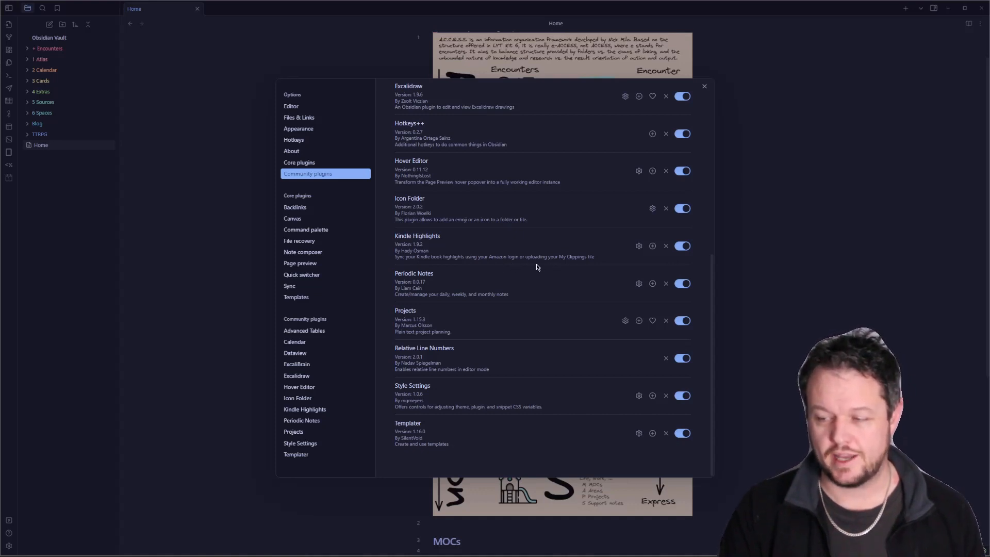
pyautogui.moveTo(569, 268)
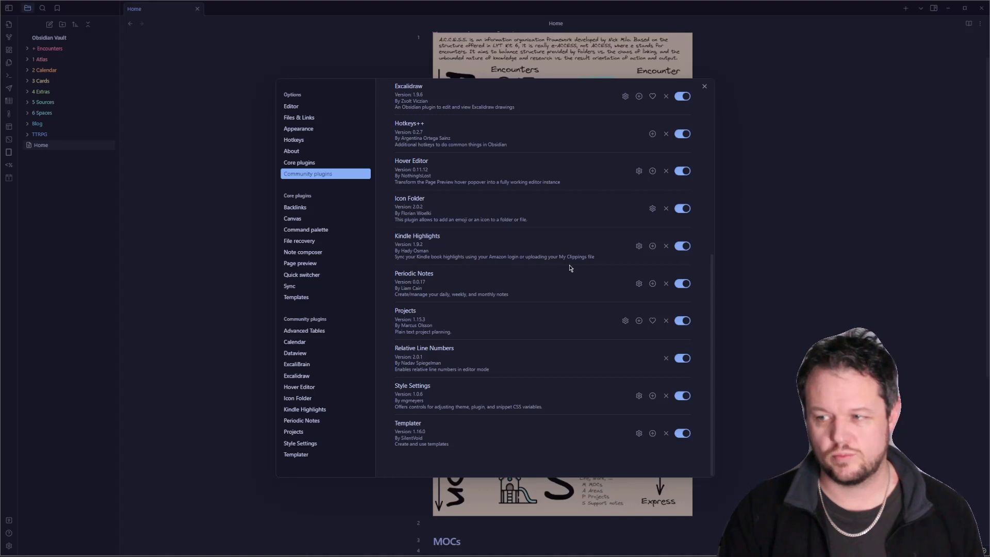
pyautogui.moveTo(496, 268)
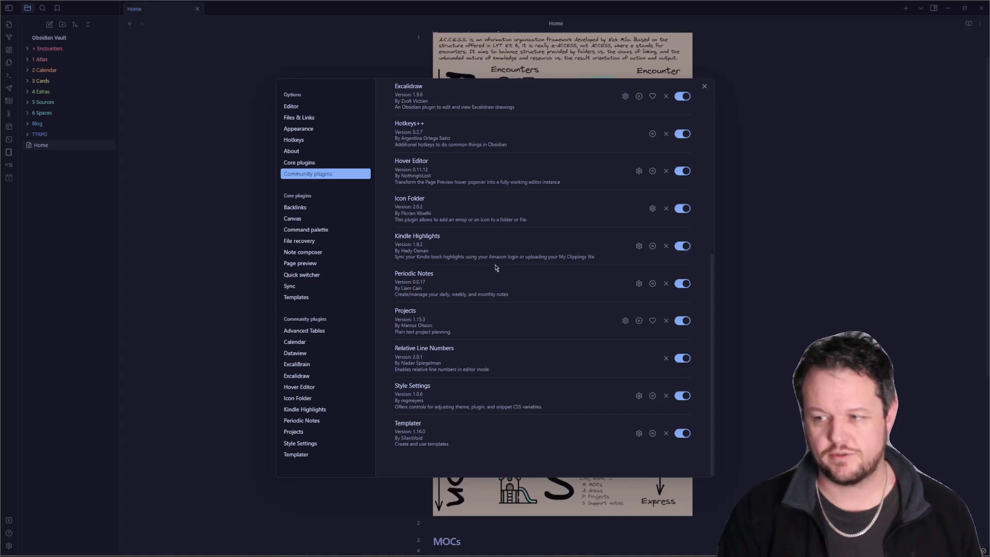
pyautogui.moveTo(586, 262)
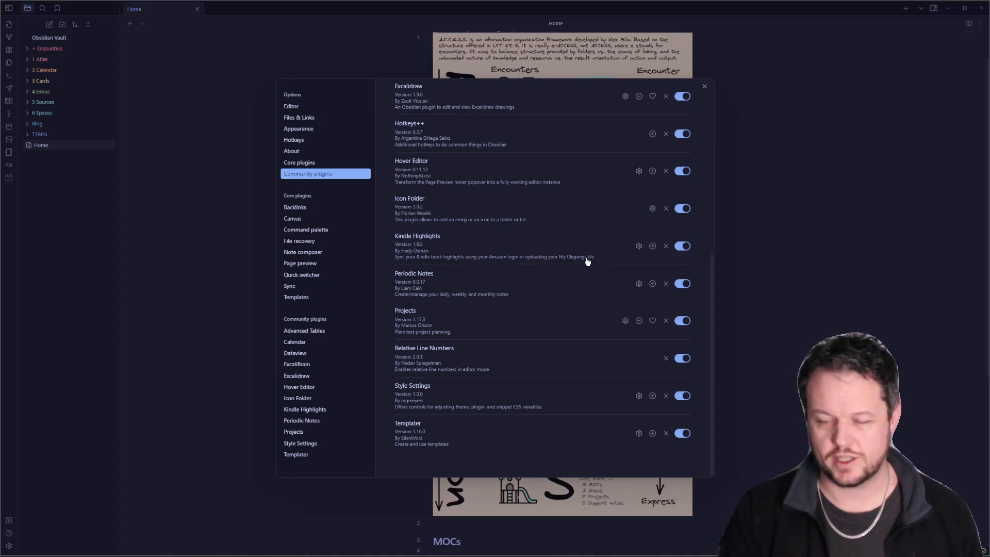
pyautogui.moveTo(559, 242)
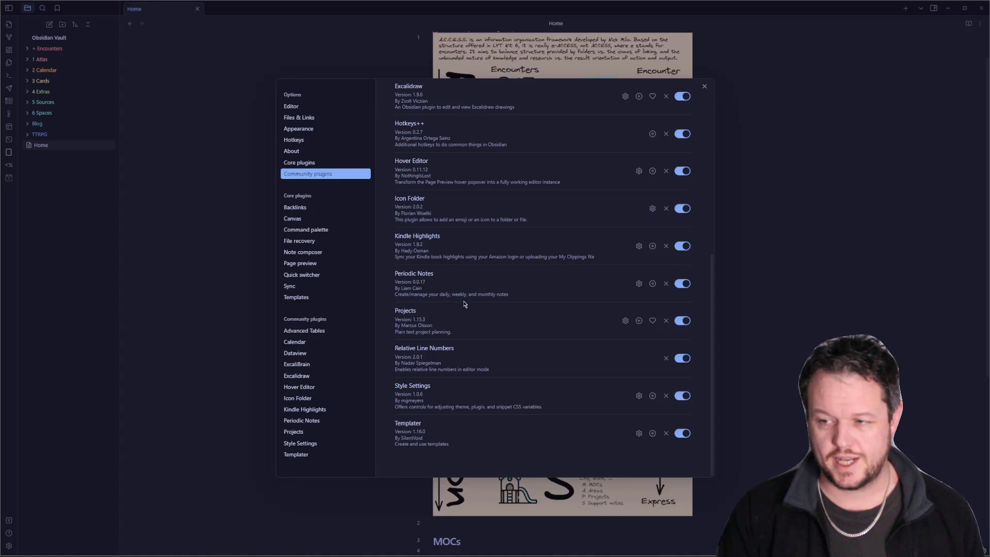
pyautogui.moveTo(381, 274)
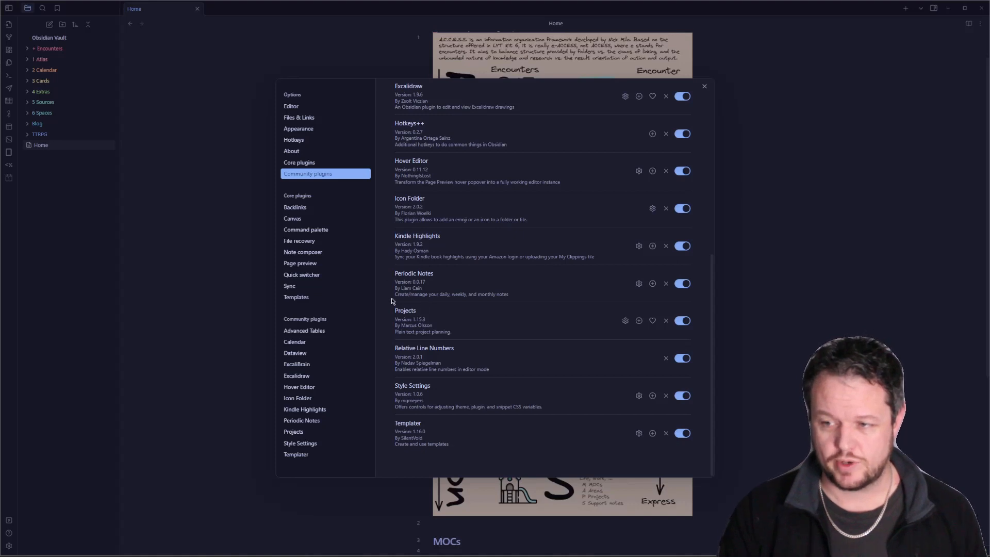
pyautogui.moveTo(486, 338)
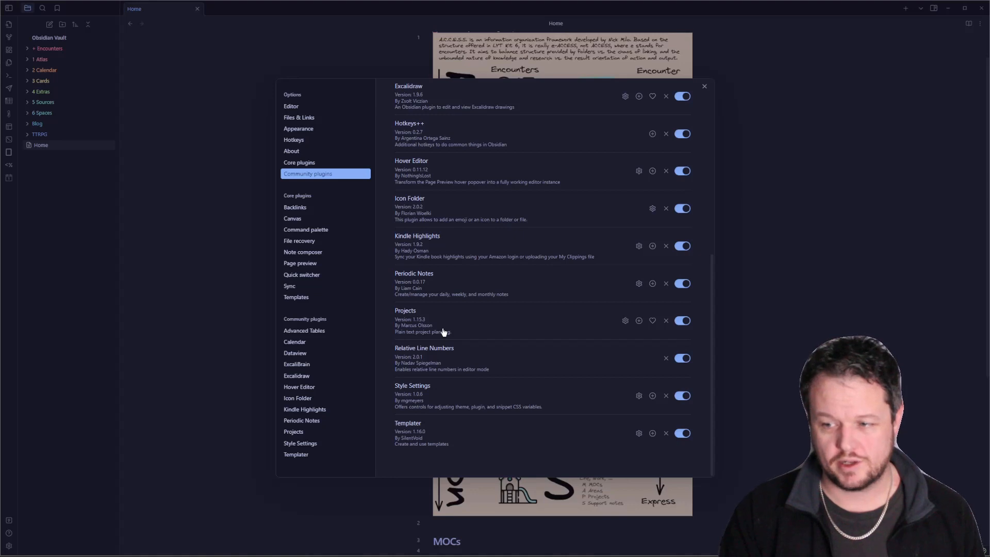
pyautogui.moveTo(443, 323)
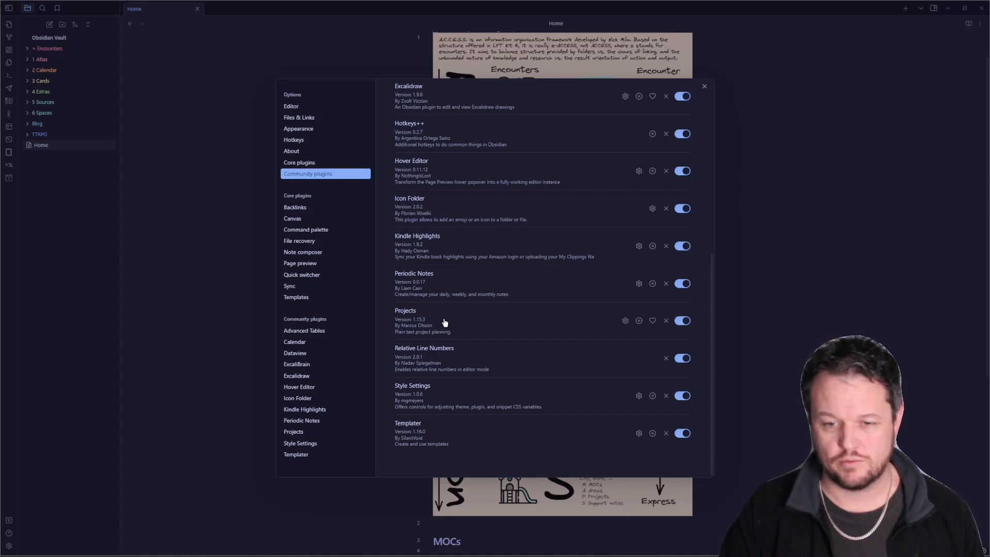
pyautogui.moveTo(440, 313)
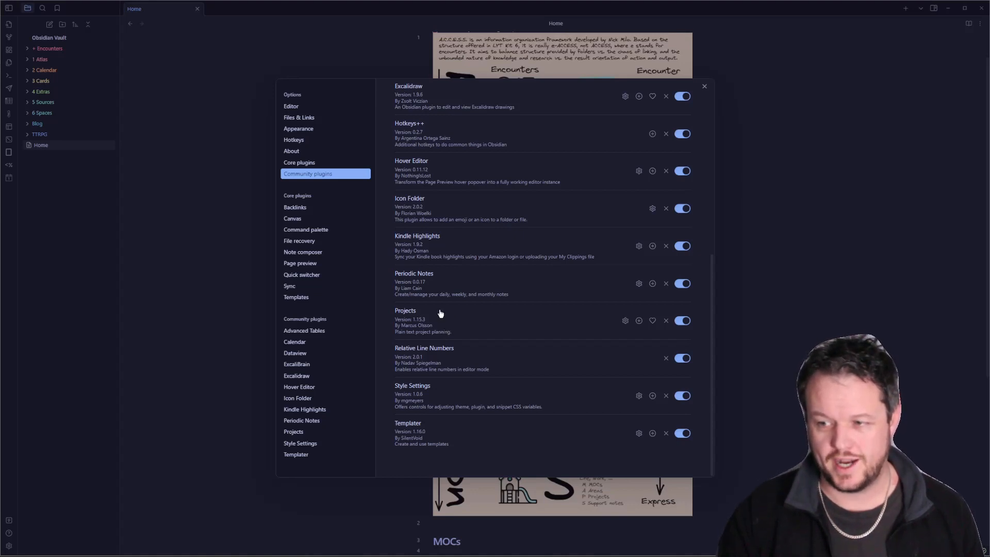
pyautogui.moveTo(451, 315)
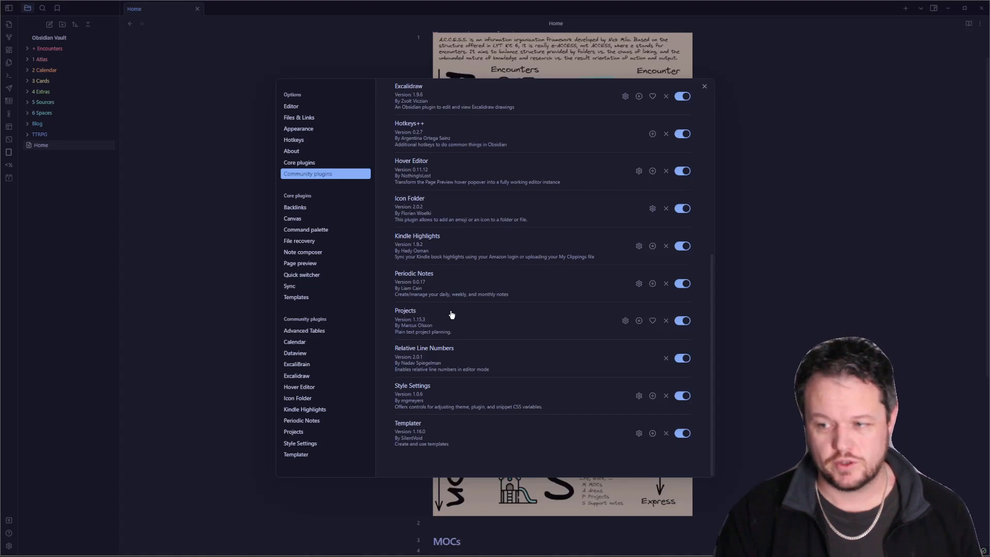
pyautogui.moveTo(391, 359)
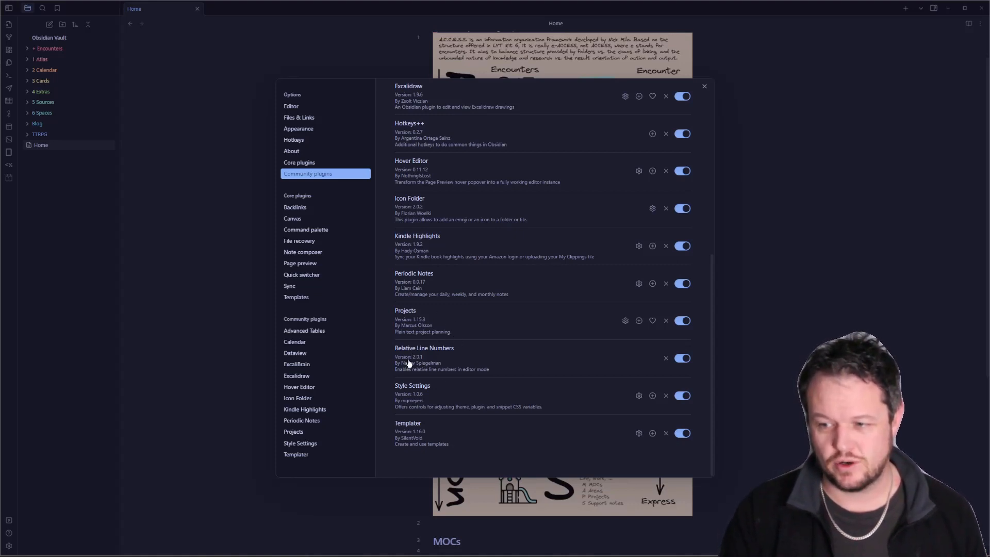
# Show the Editor settings down to the Advanced section with Vim key bindings enabled
pyautogui.click(291, 105)
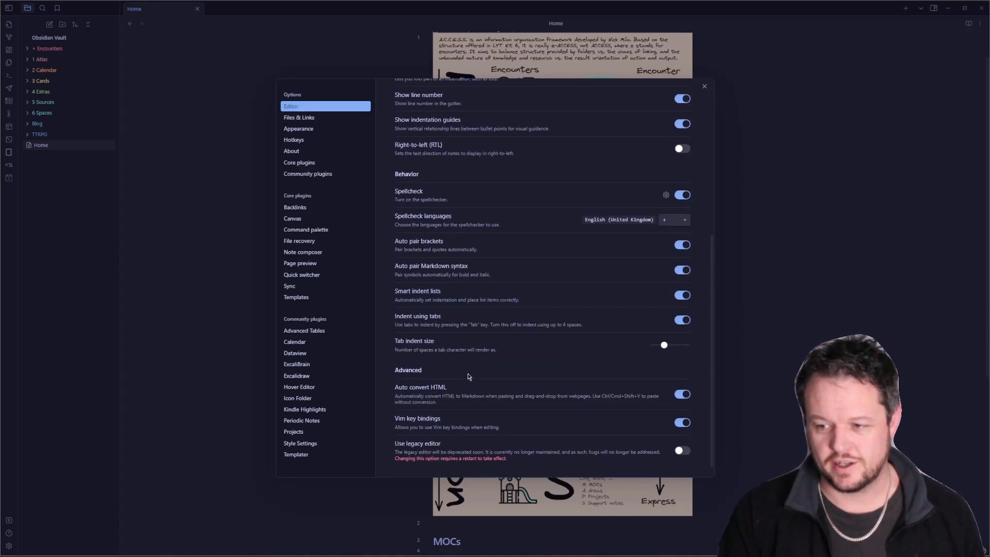
pyautogui.scroll(-3)
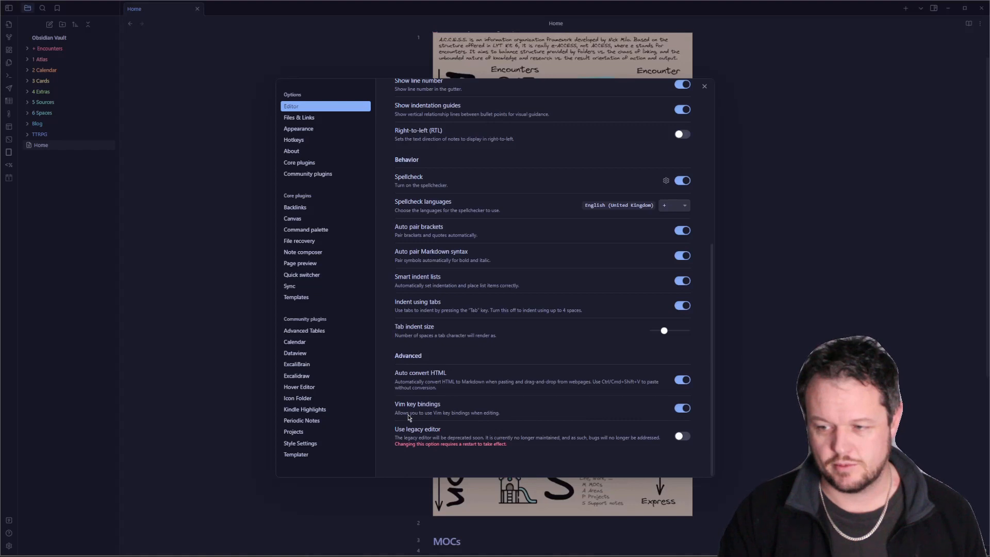
pyautogui.moveTo(421, 417)
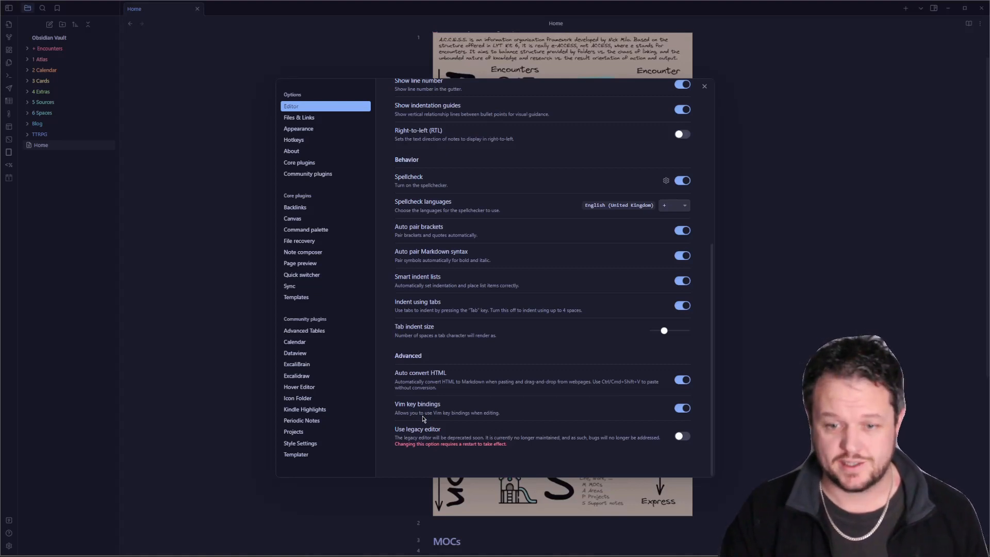
pyautogui.moveTo(492, 384)
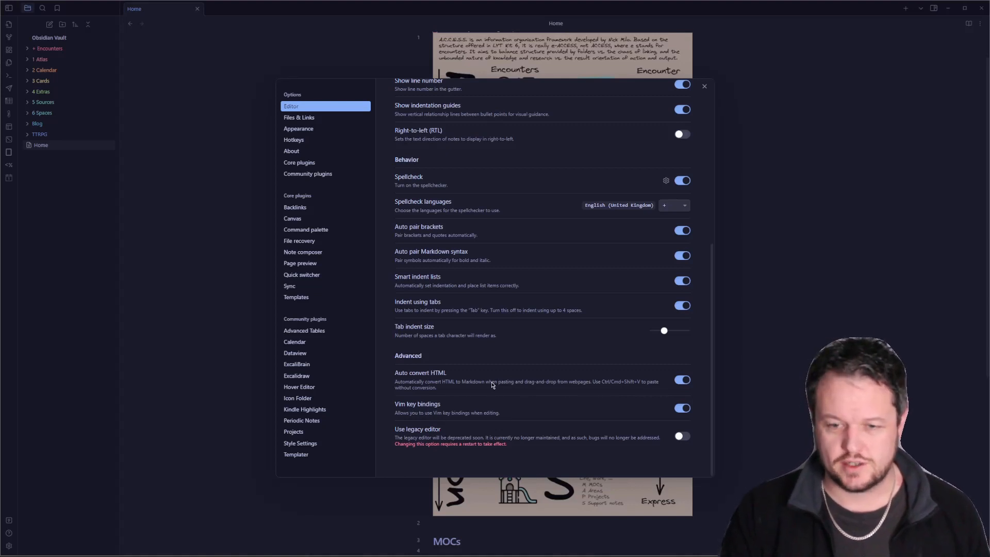
pyautogui.moveTo(401, 312)
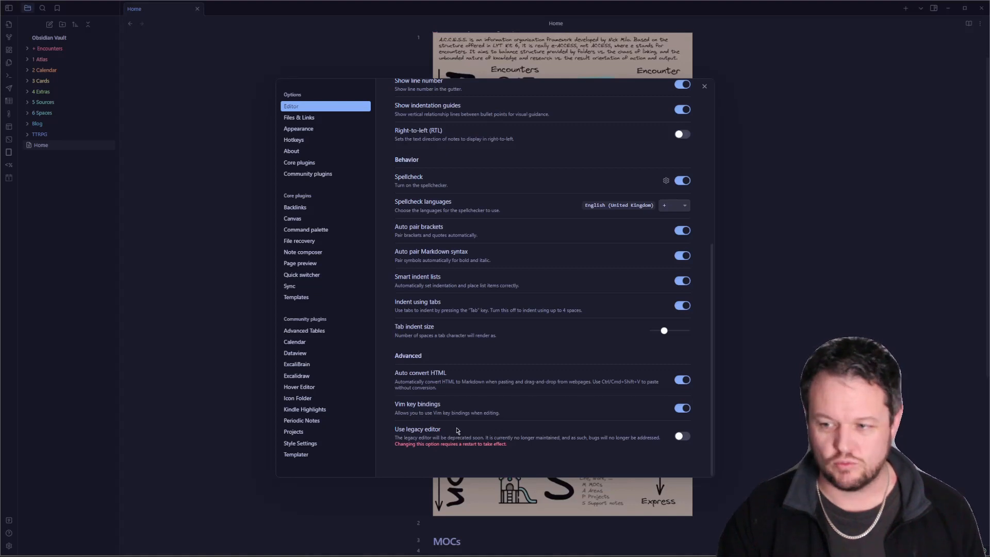
pyautogui.moveTo(425, 424)
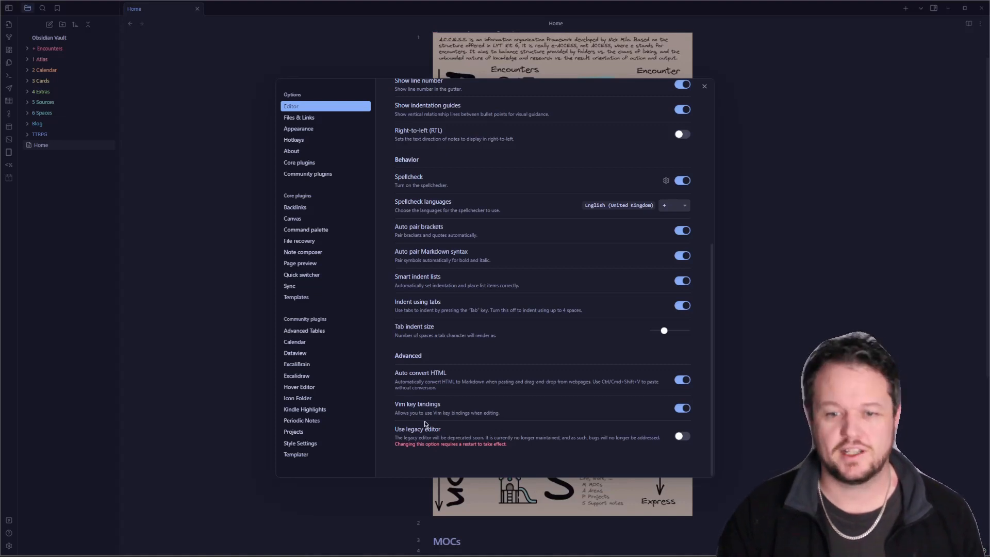
pyautogui.moveTo(476, 385)
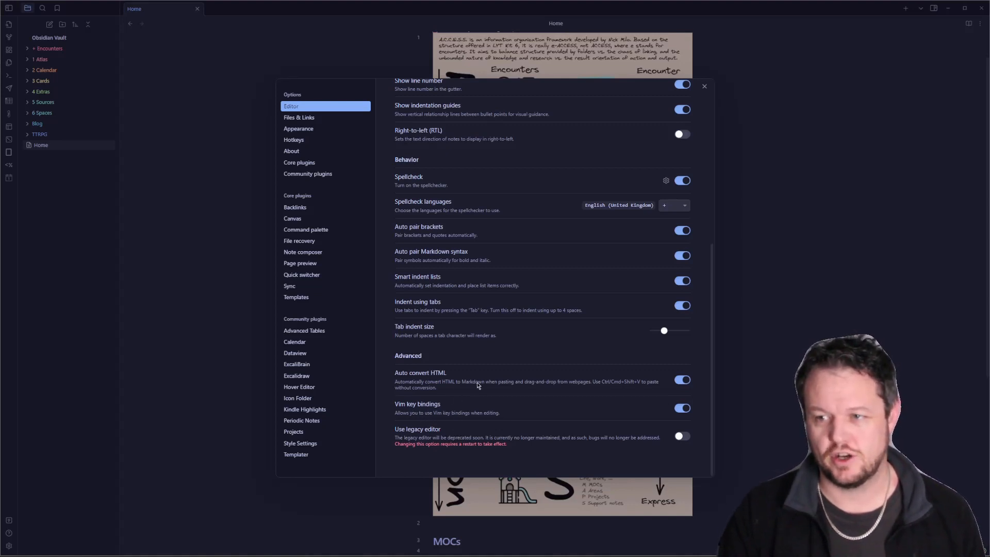
# Return to the installed community plugins list ending with Style Settings and Templater
pyautogui.click(307, 173)
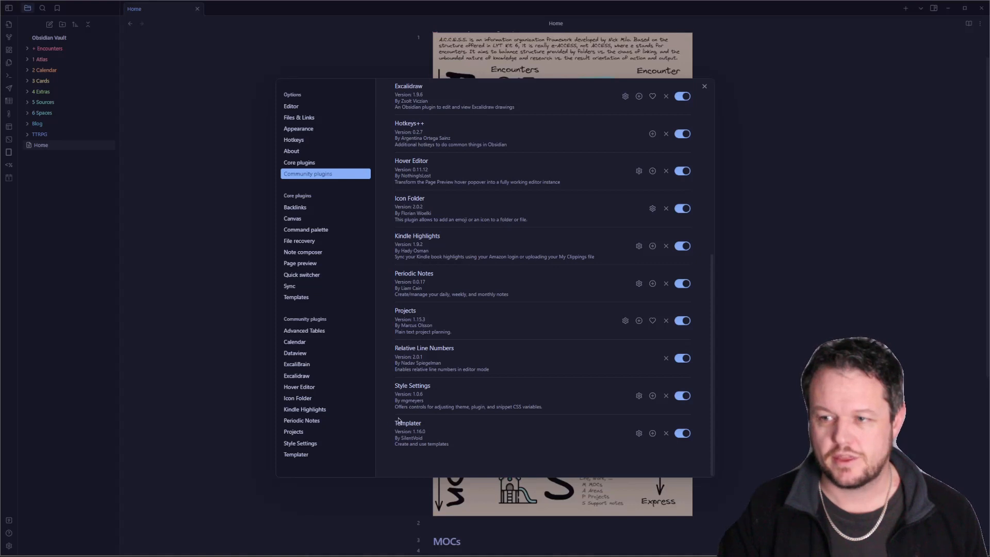
pyautogui.moveTo(486, 423)
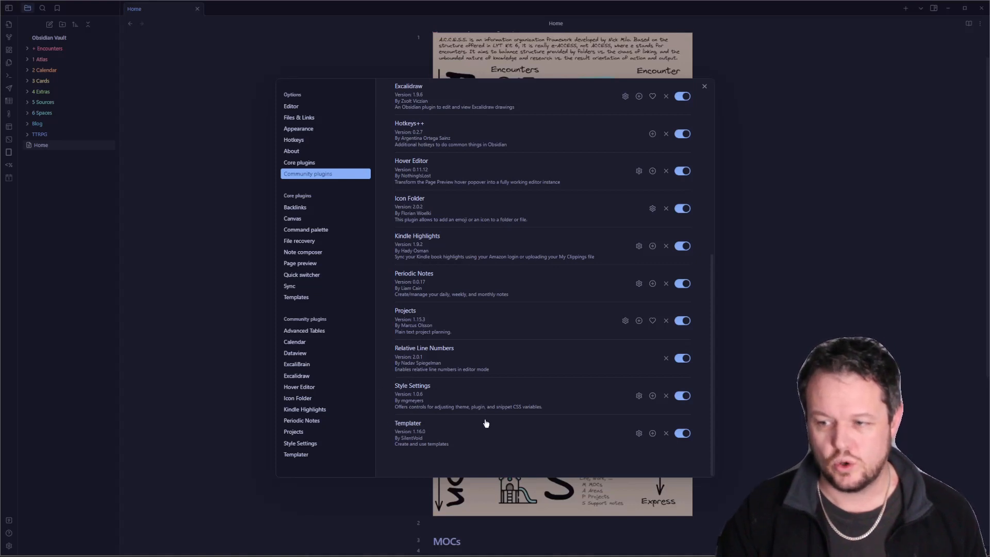
pyautogui.moveTo(410, 409)
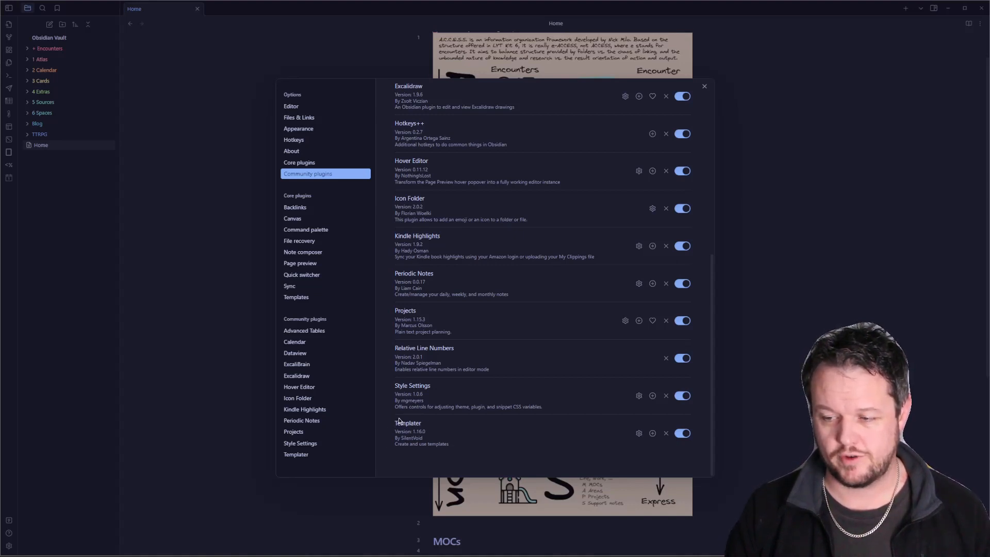
pyautogui.moveTo(391, 430)
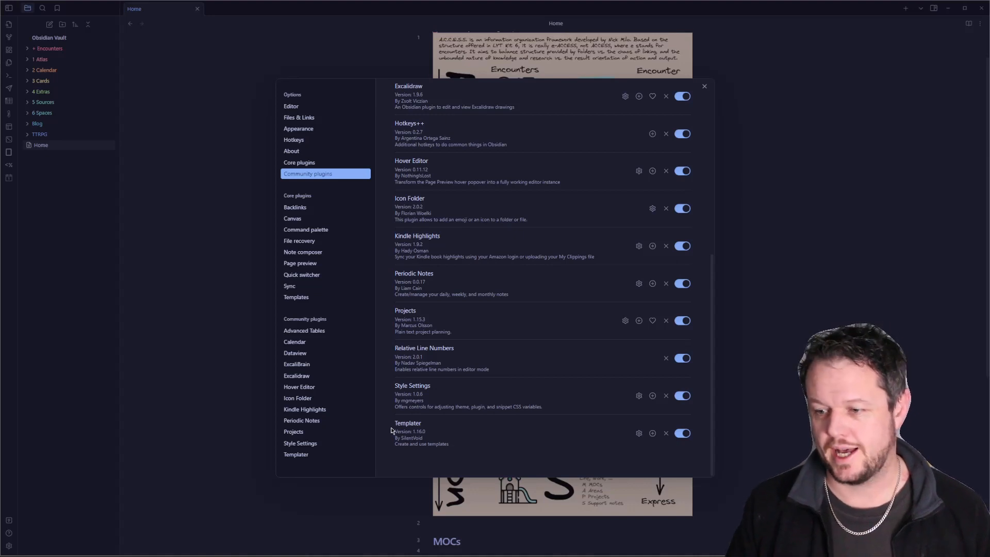
pyautogui.moveTo(462, 452)
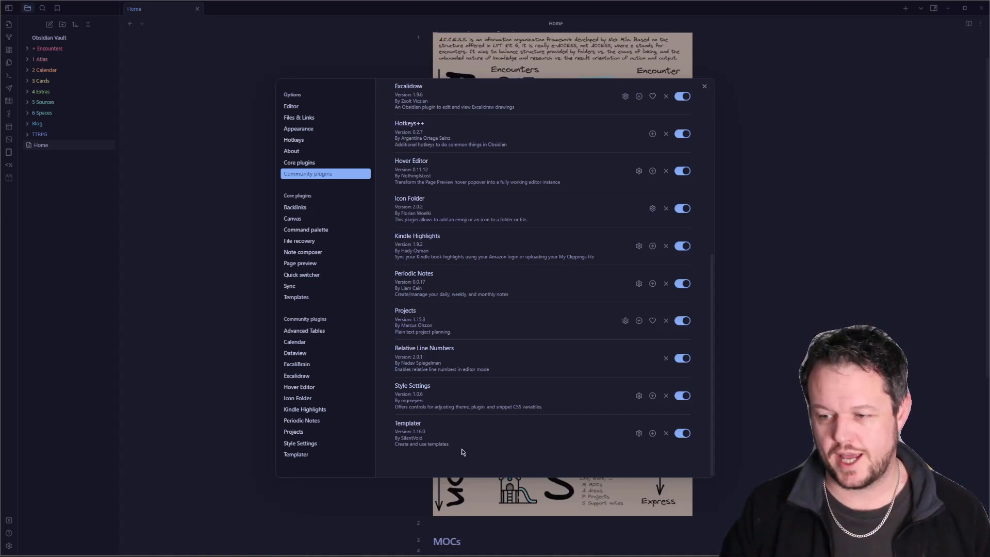